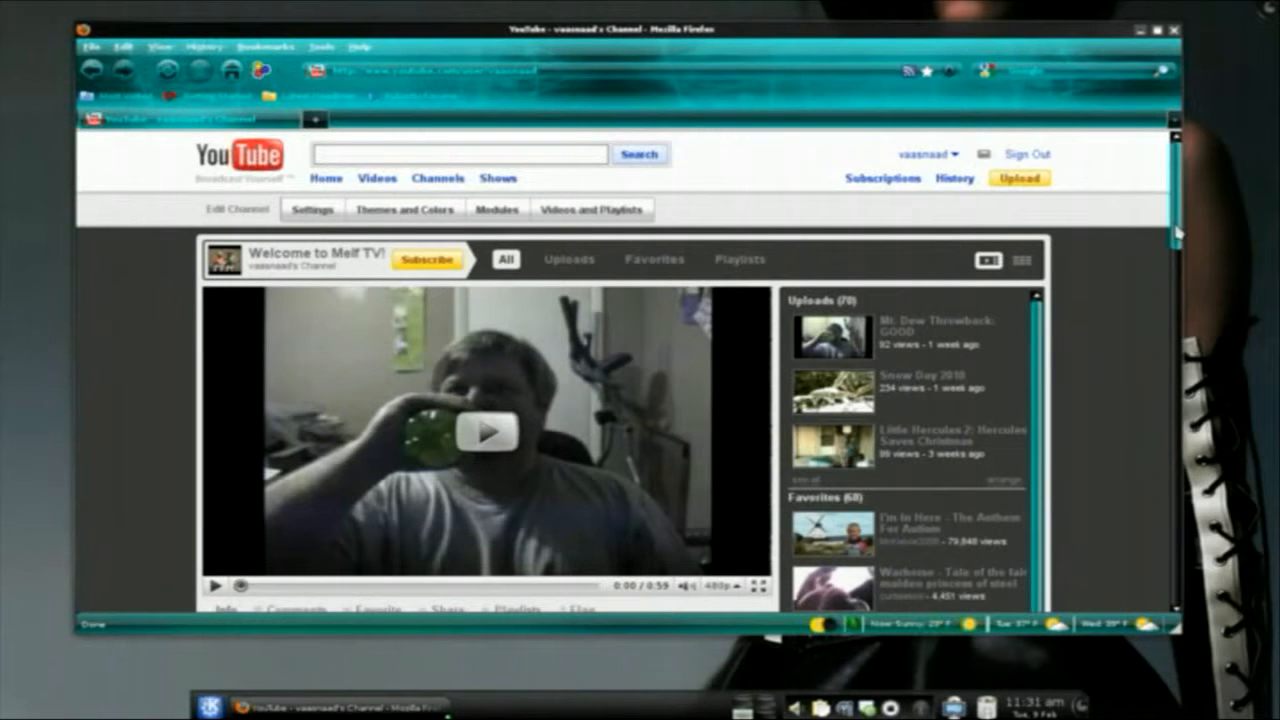
# - Write thank-you comments such as 'Hey, thanks for the subscribing!!' and 'thanks for the sub, my man!' on subscribers' channels
pyautogui.scroll(-3)
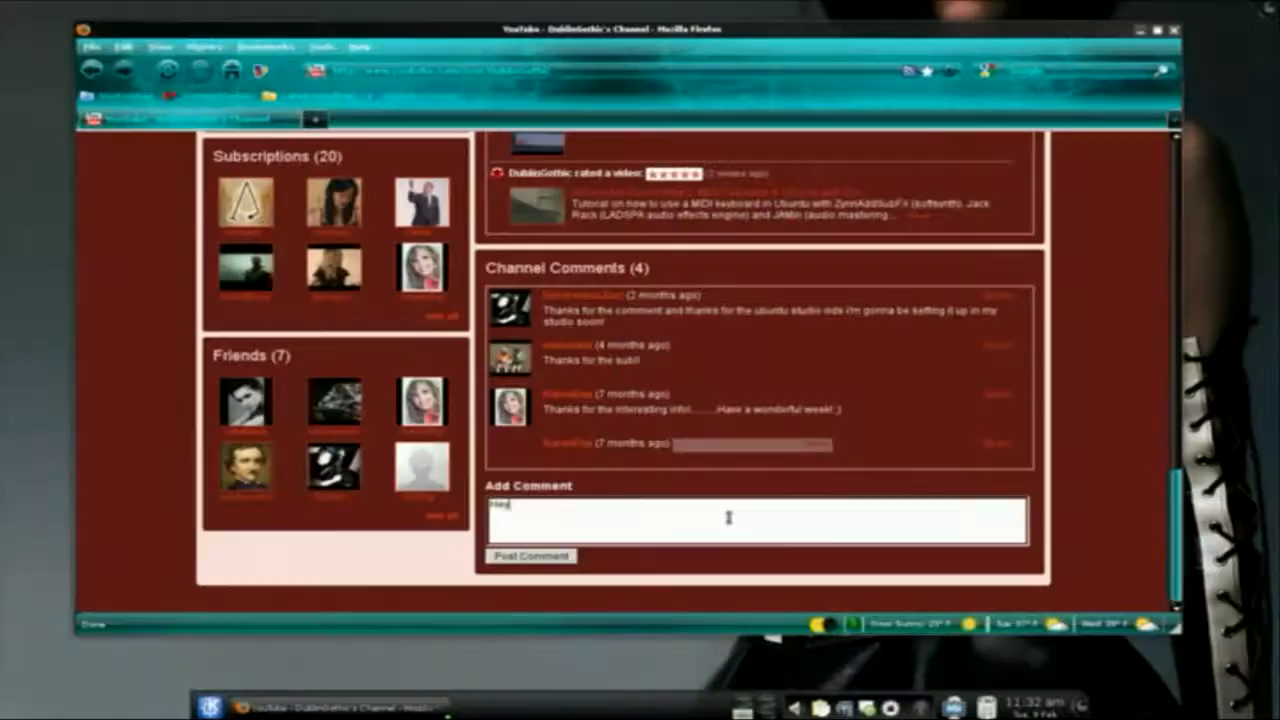
pyautogui.write('Hey, thanks for the sub')
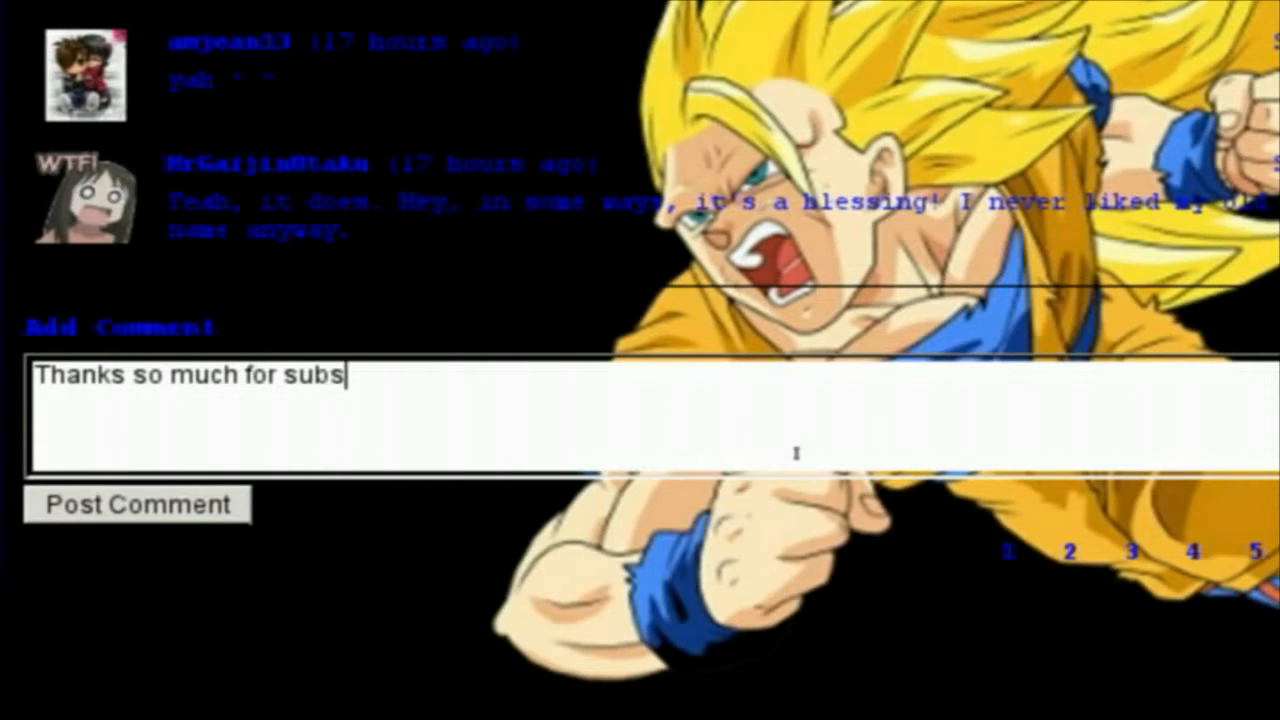
pyautogui.write('cribing!!')
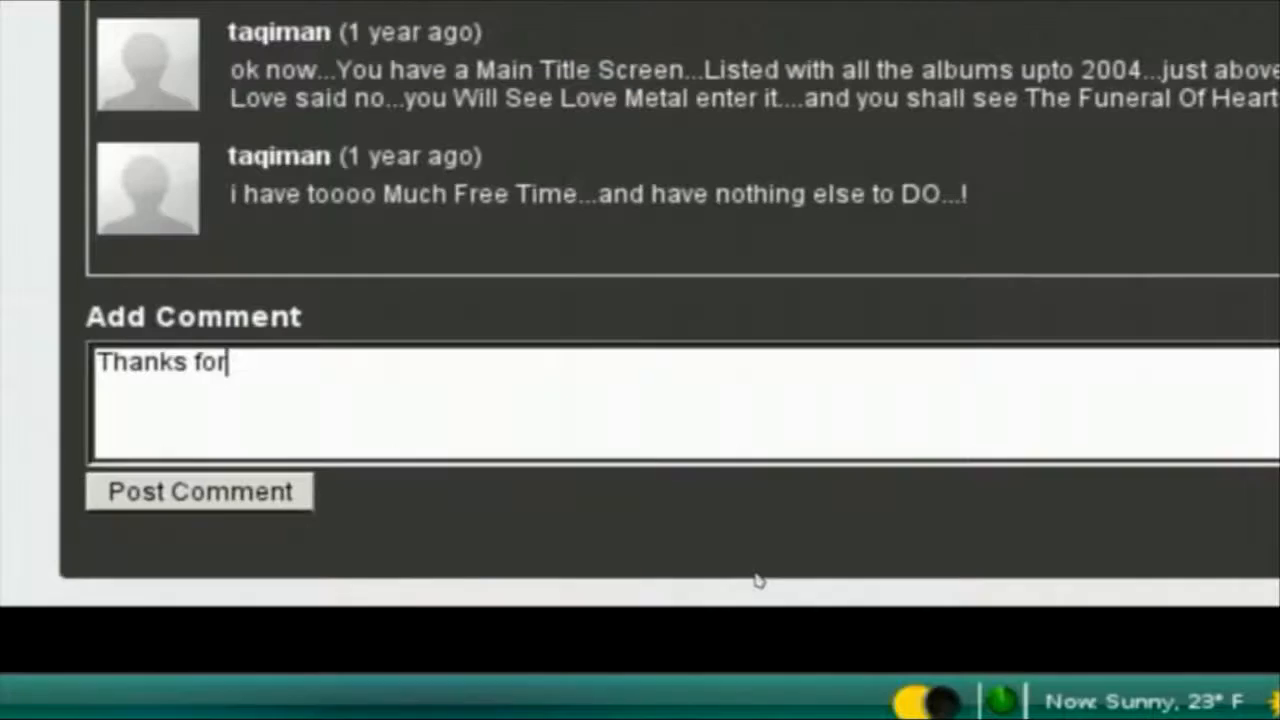
pyautogui.write('the sub')
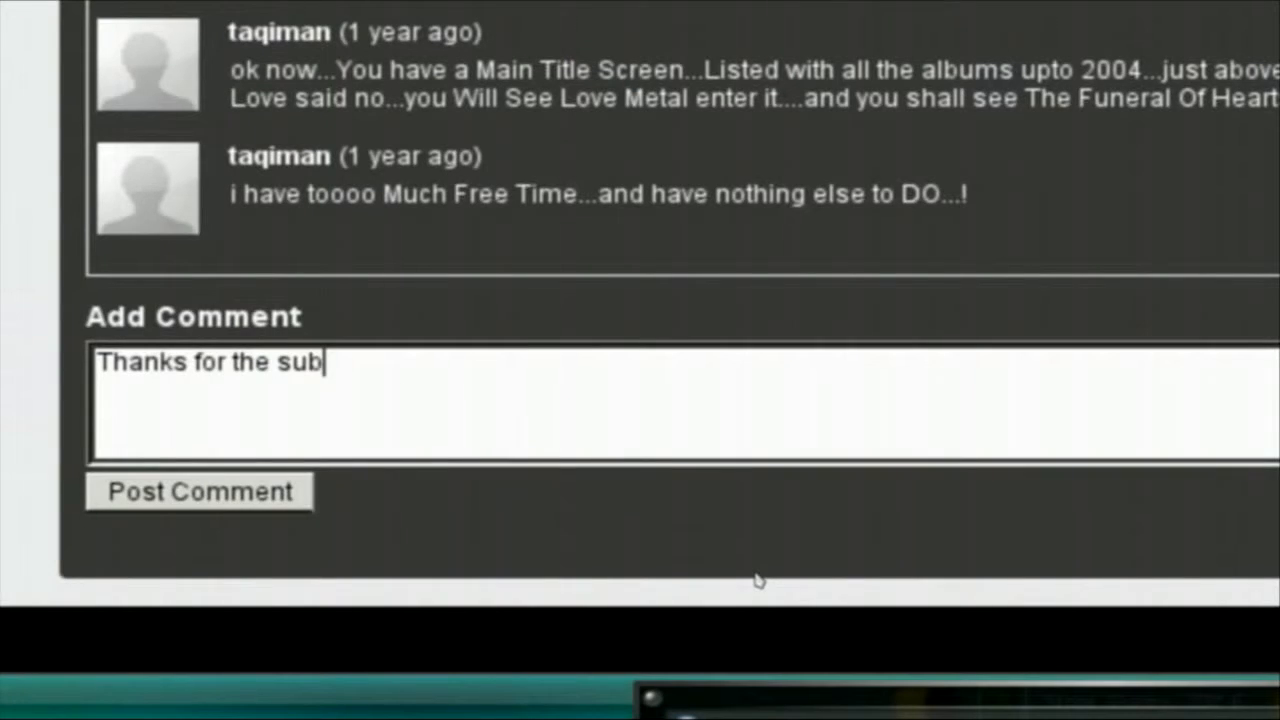
pyautogui.write(', my man!')
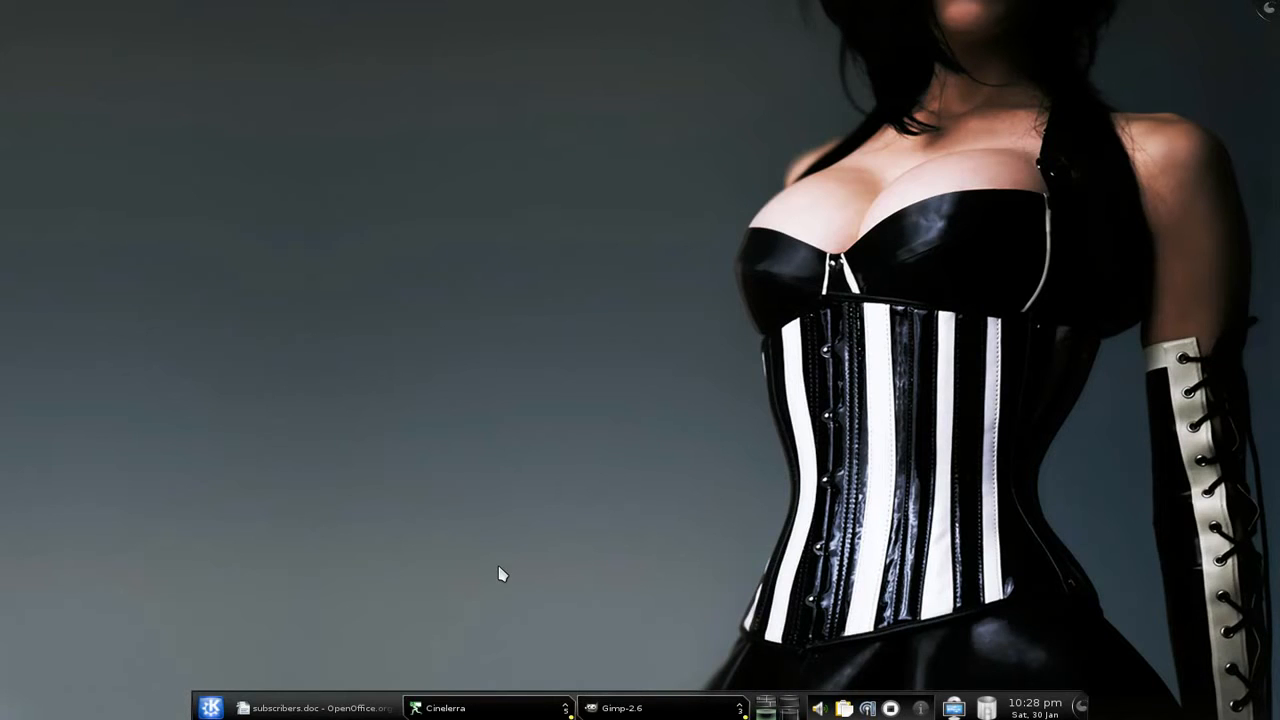
pyautogui.moveTo(408, 218)
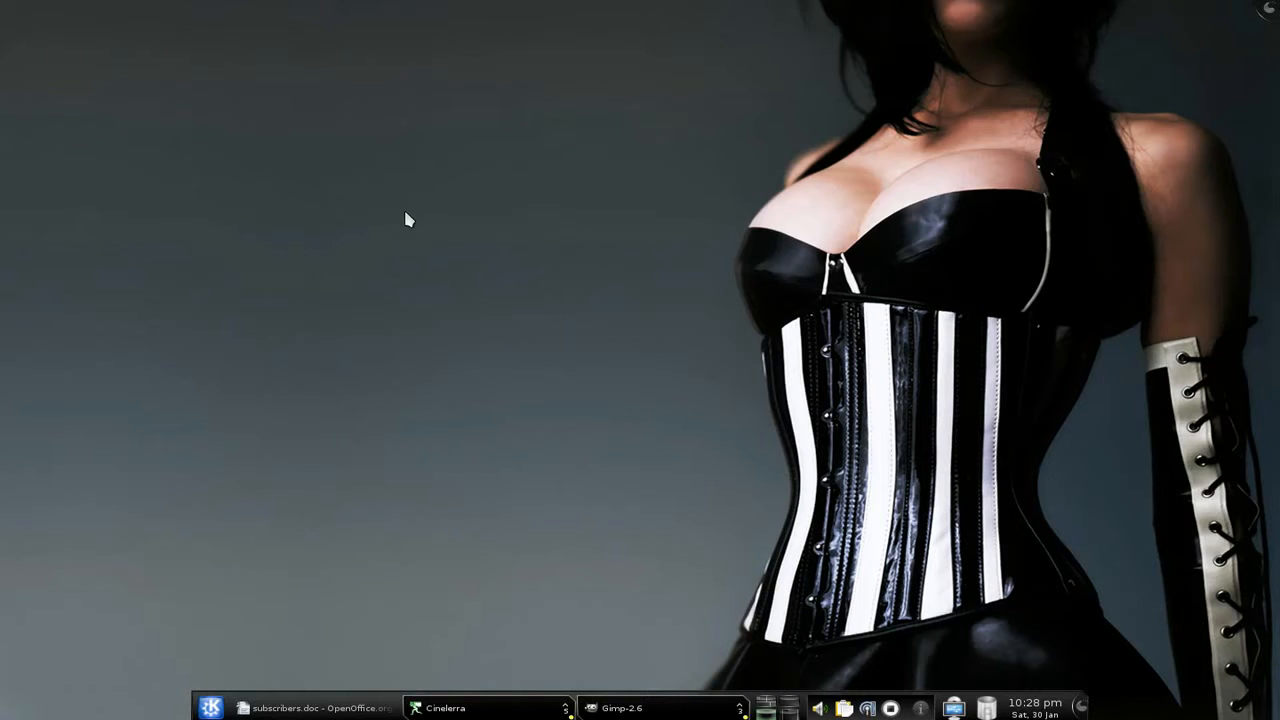
pyautogui.moveTo(672, 368)
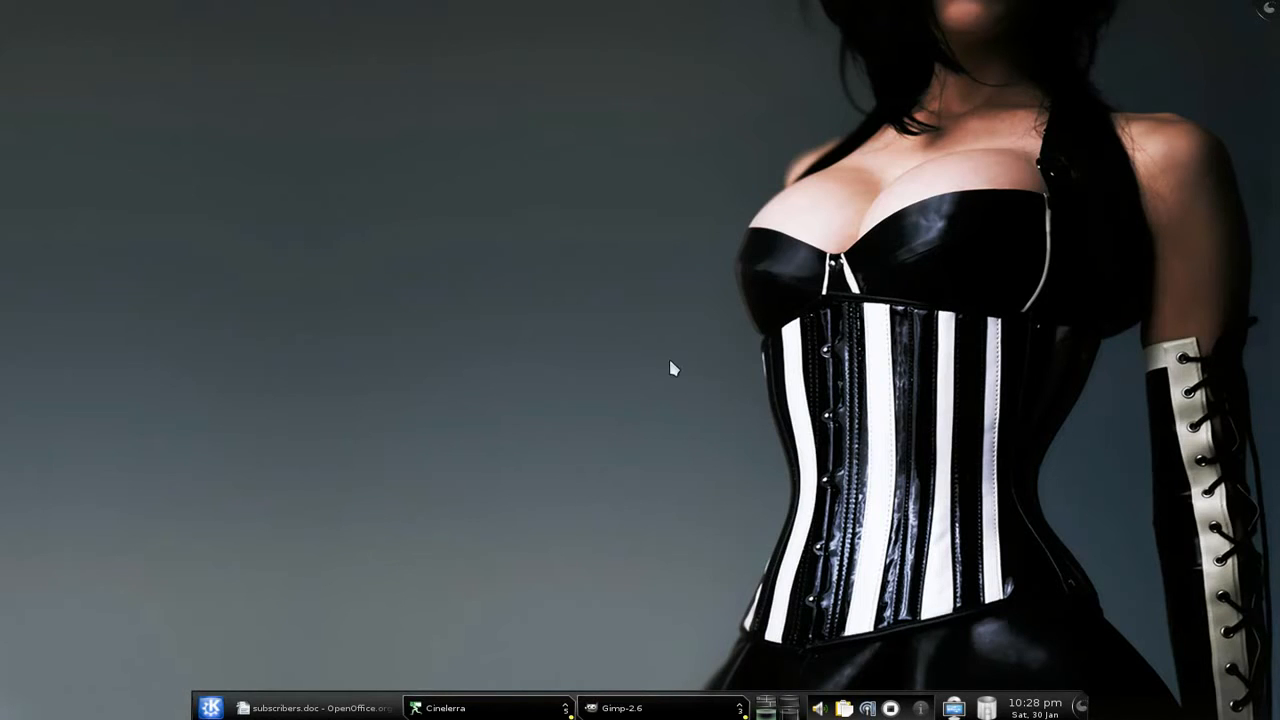
pyautogui.moveTo(824, 398)
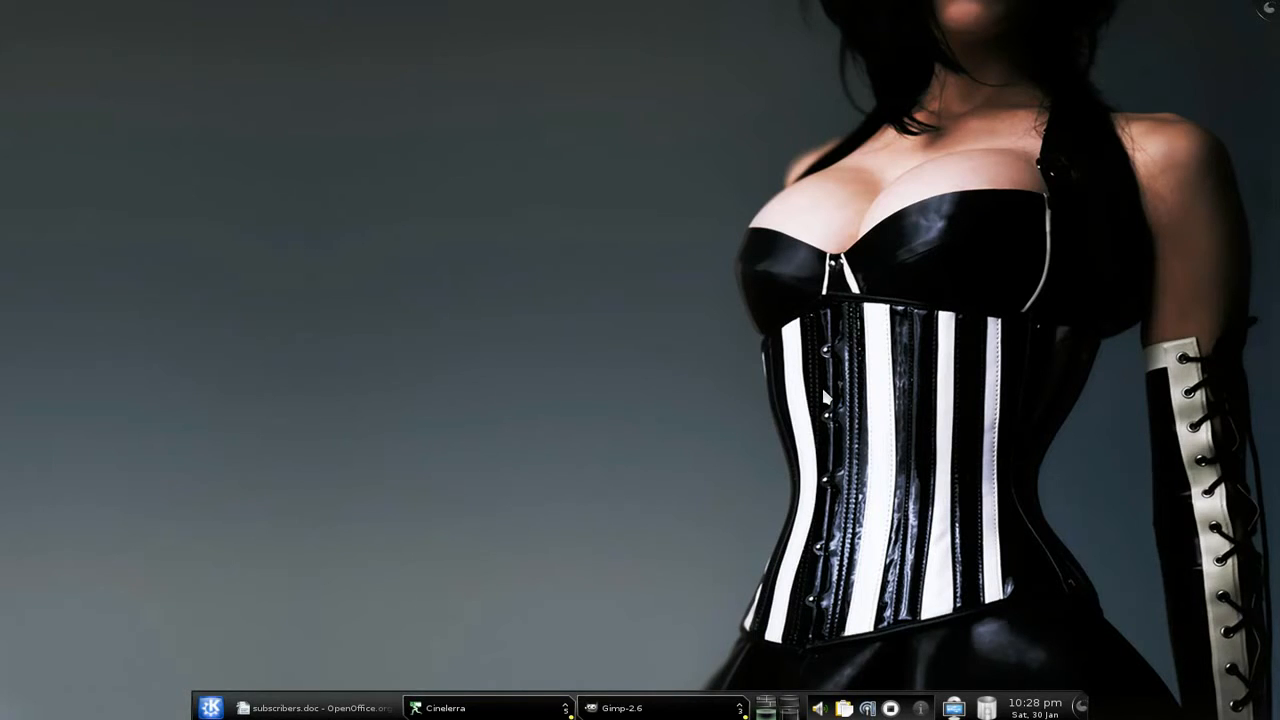
pyautogui.moveTo(268, 392)
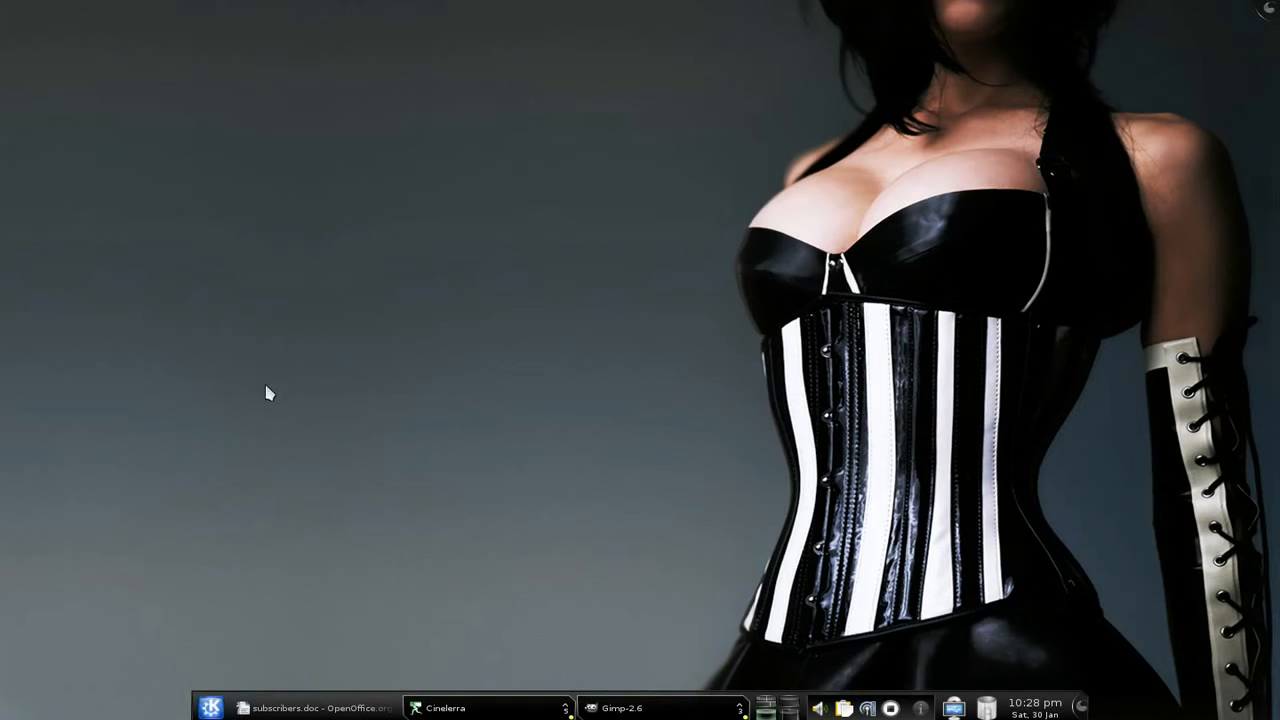
pyautogui.moveTo(300, 708)
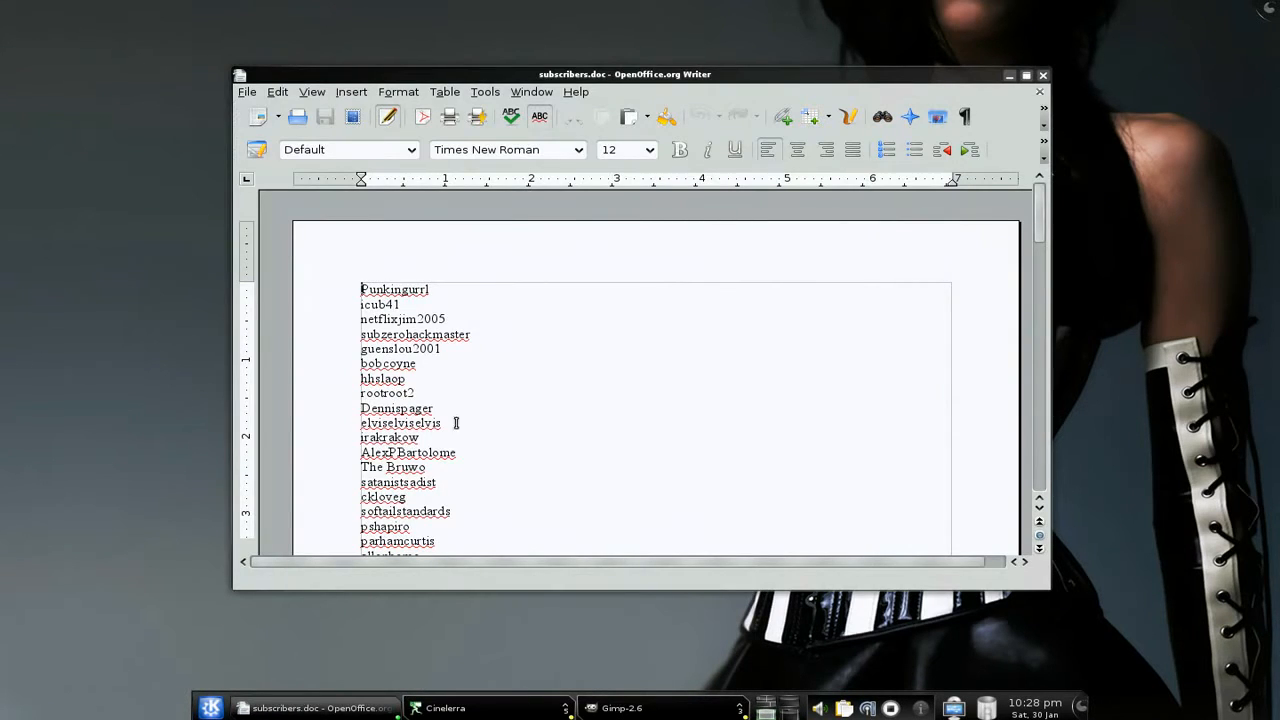
pyautogui.moveTo(382, 268)
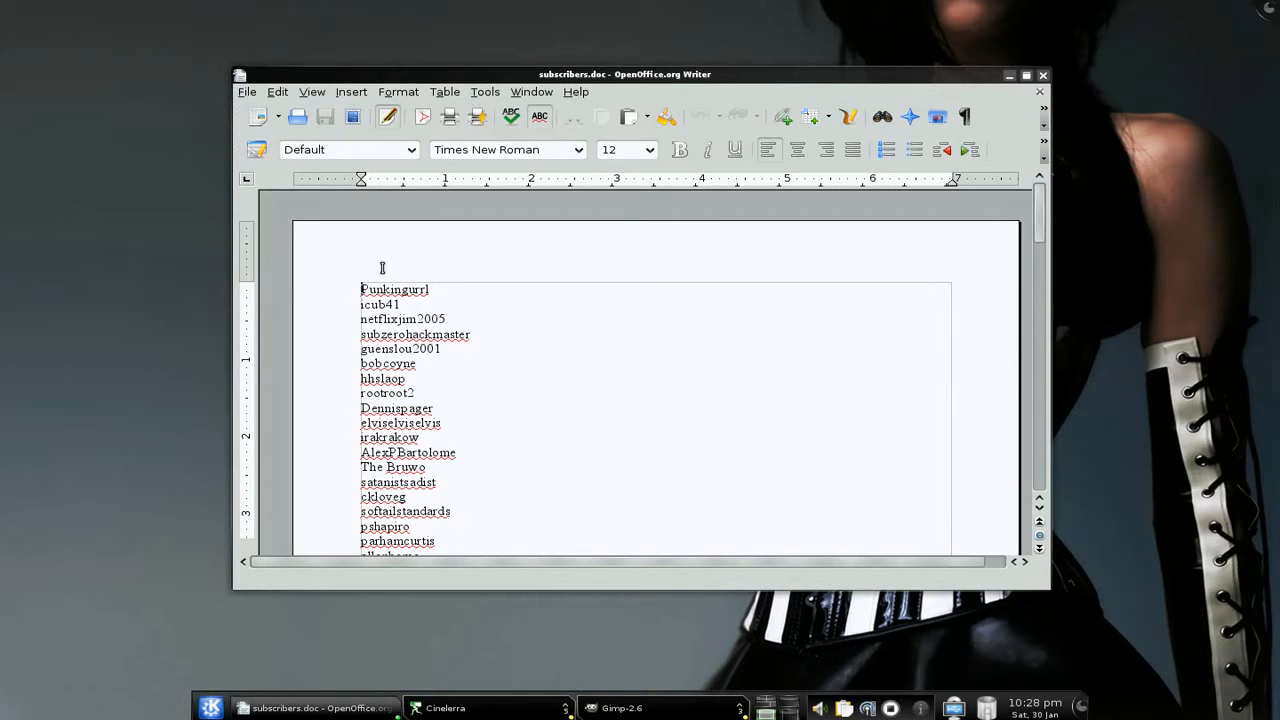
pyautogui.moveTo(472, 294)
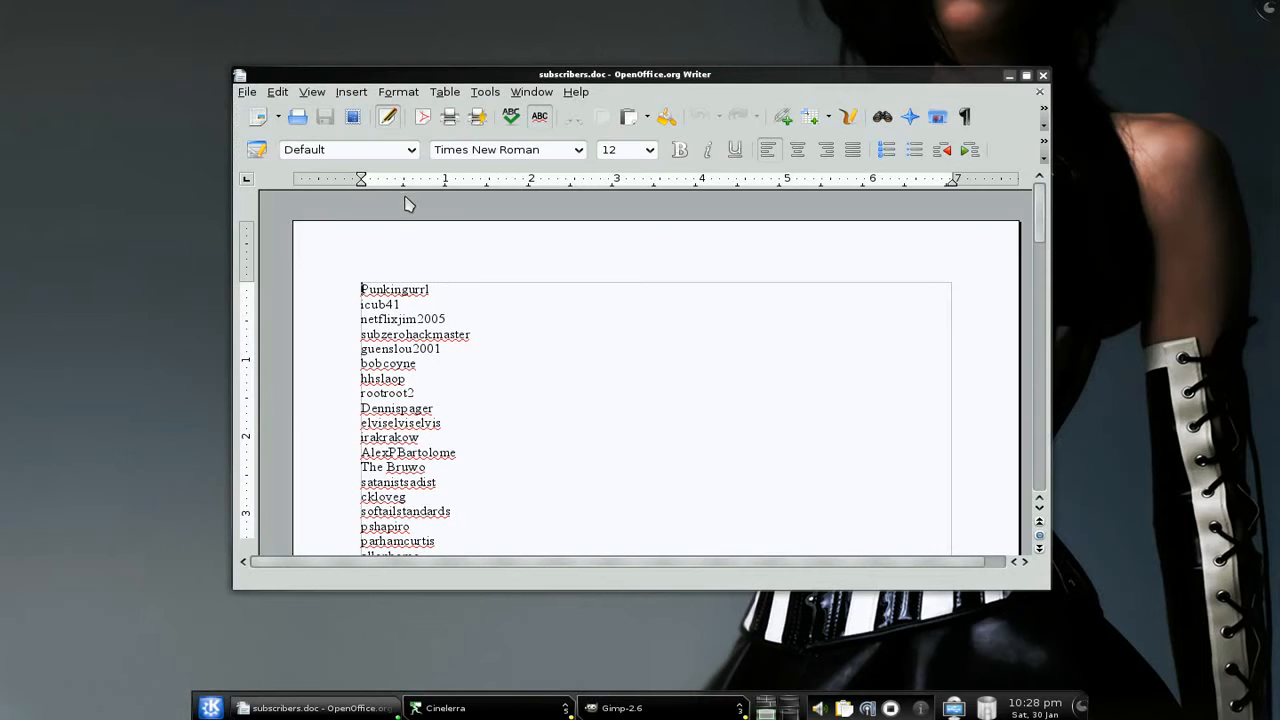
# - Set the page background to Black with 0 margins, accepting the print-range warning
pyautogui.click(398, 92)
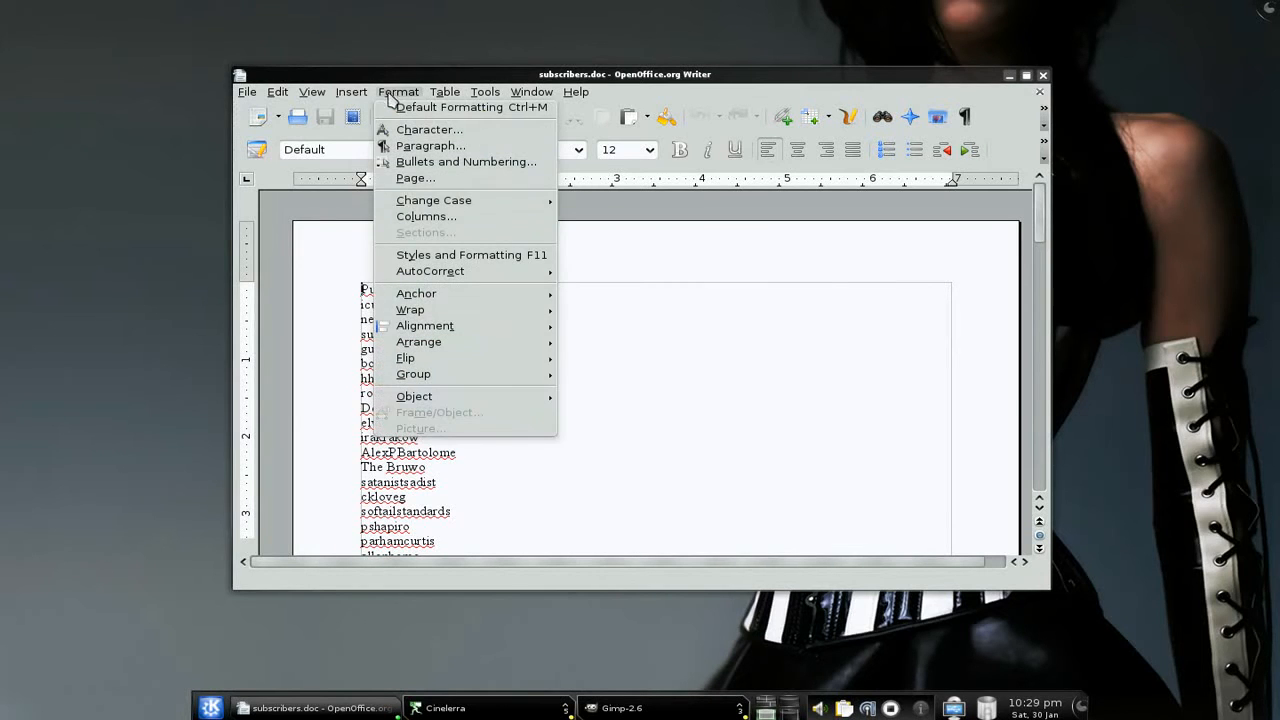
pyautogui.click(416, 176)
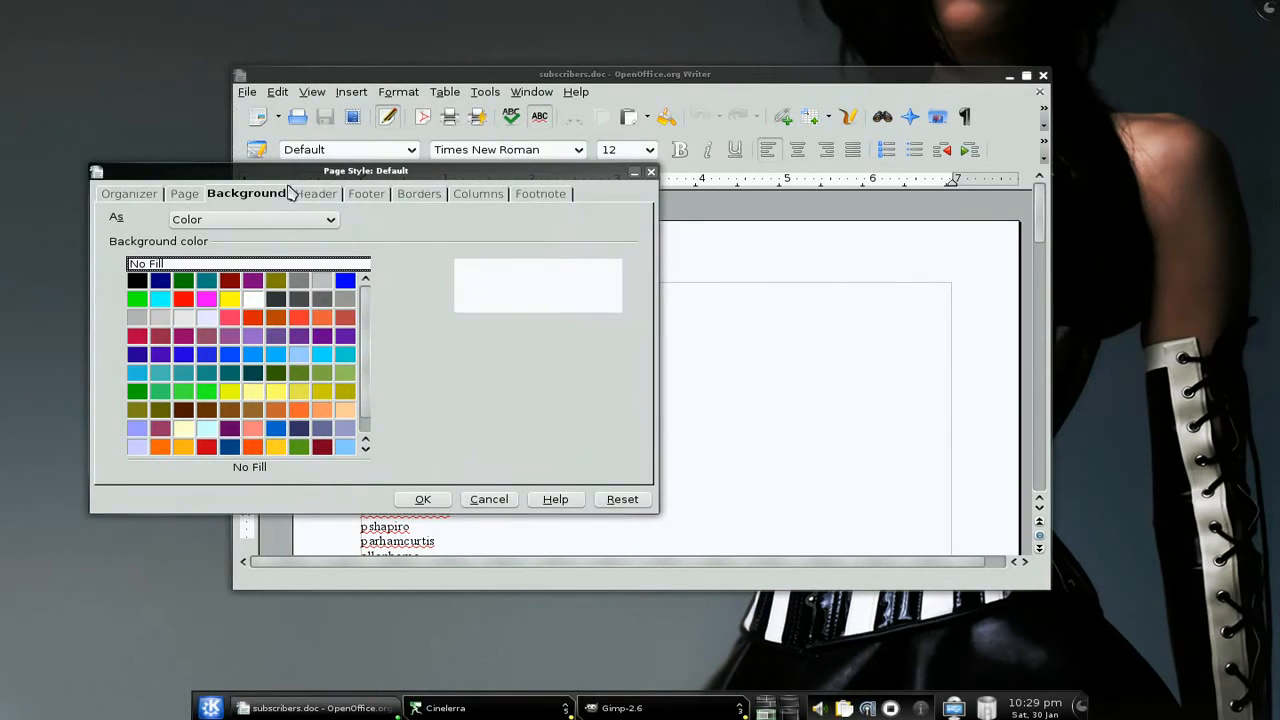
pyautogui.click(184, 192)
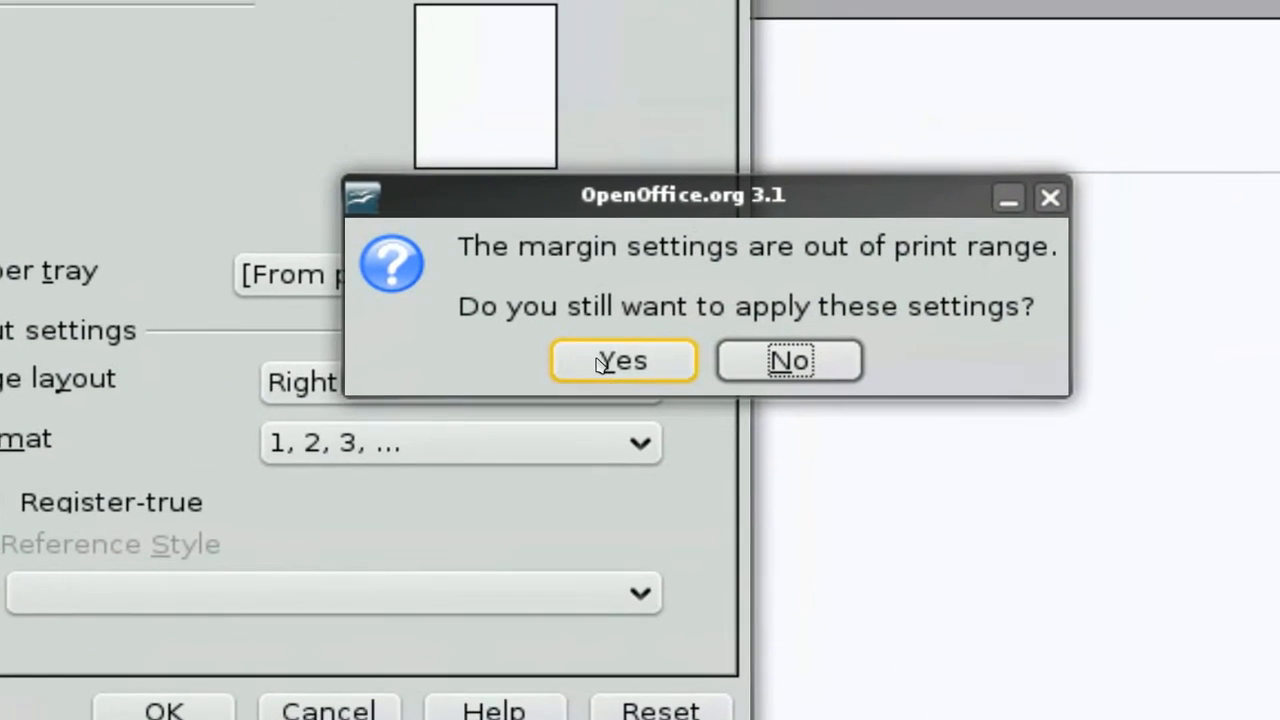
pyautogui.click(622, 360)
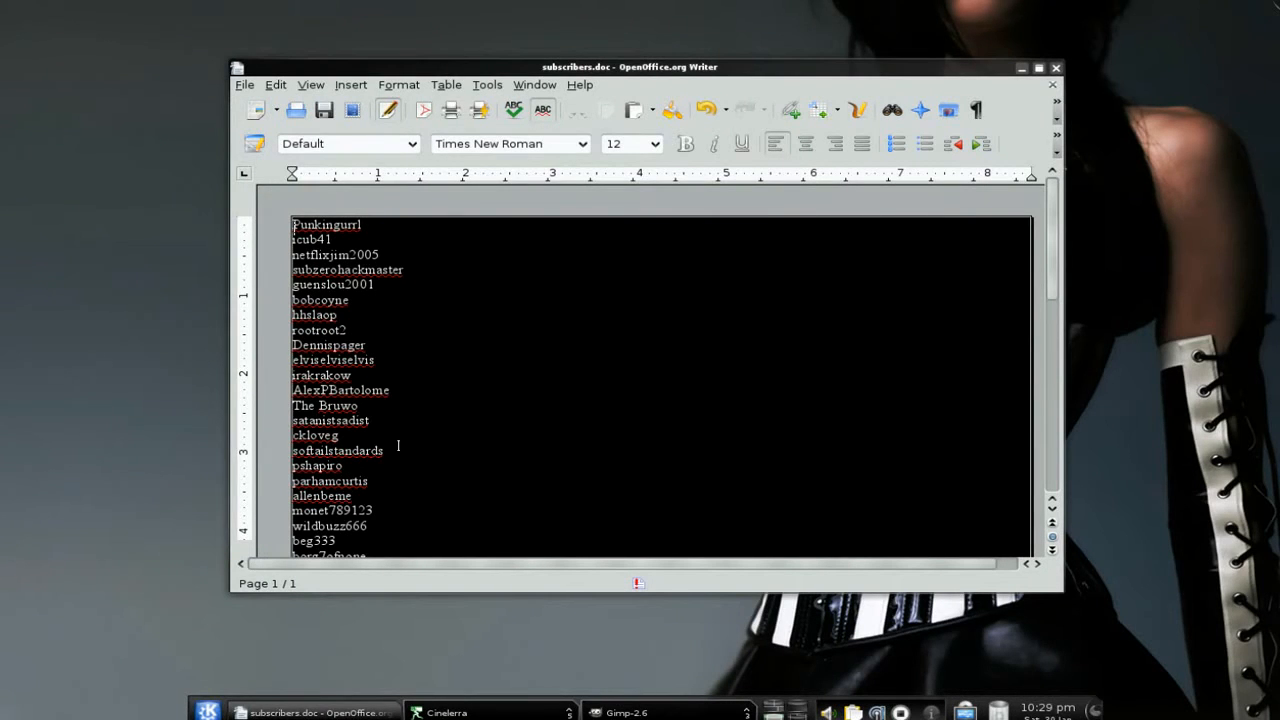
# - Centre the subscriber names in 26-pt Tw Cen MT Condensed over the black page background
pyautogui.scroll(-3)
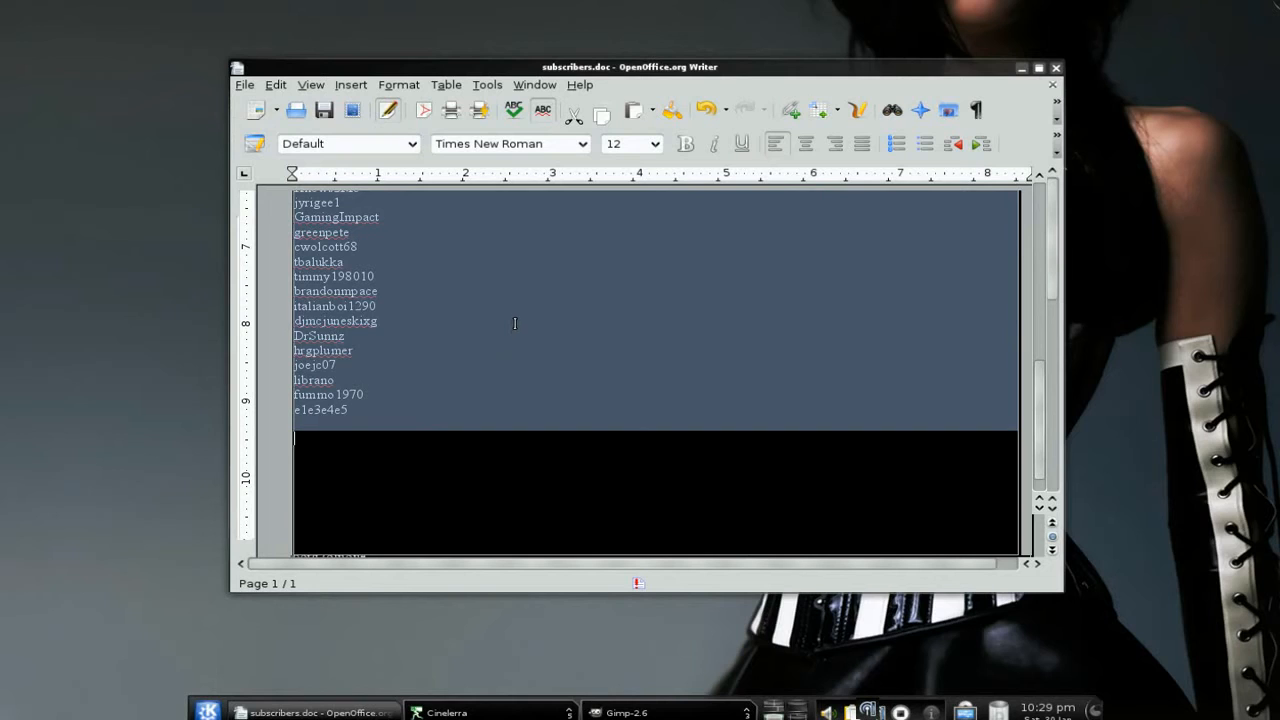
pyautogui.moveTo(586, 332)
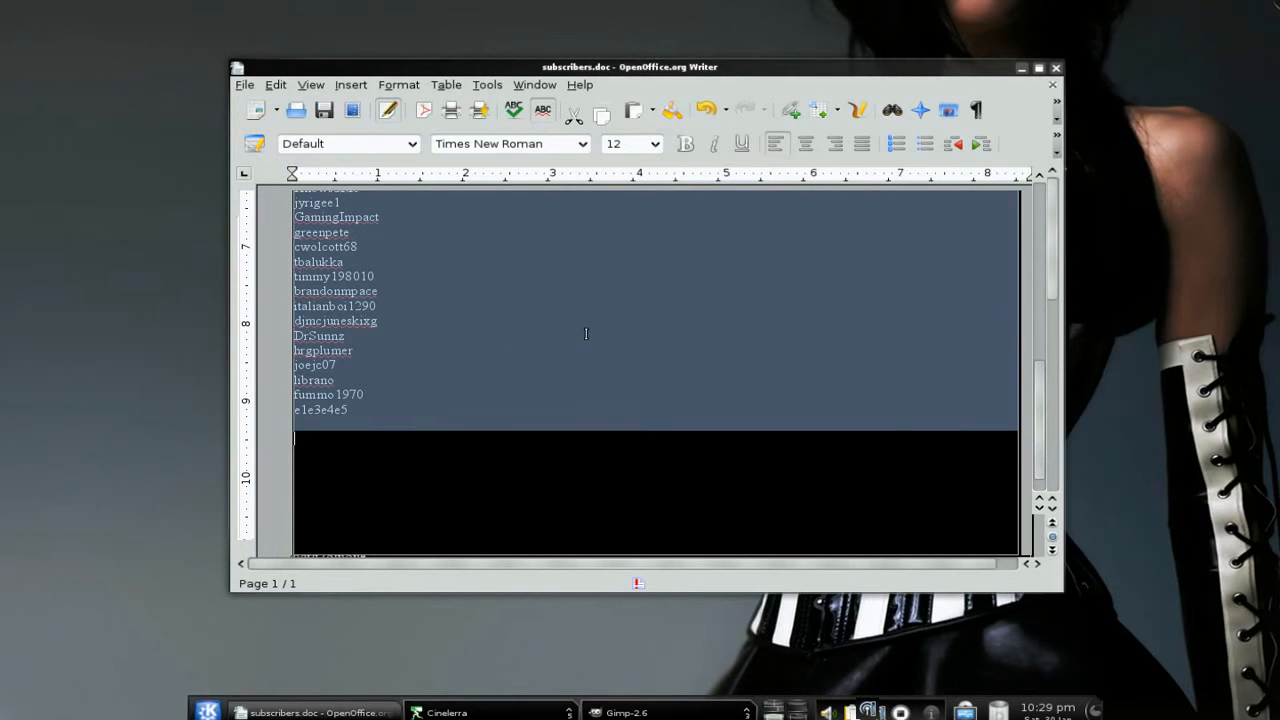
pyautogui.moveTo(788, 194)
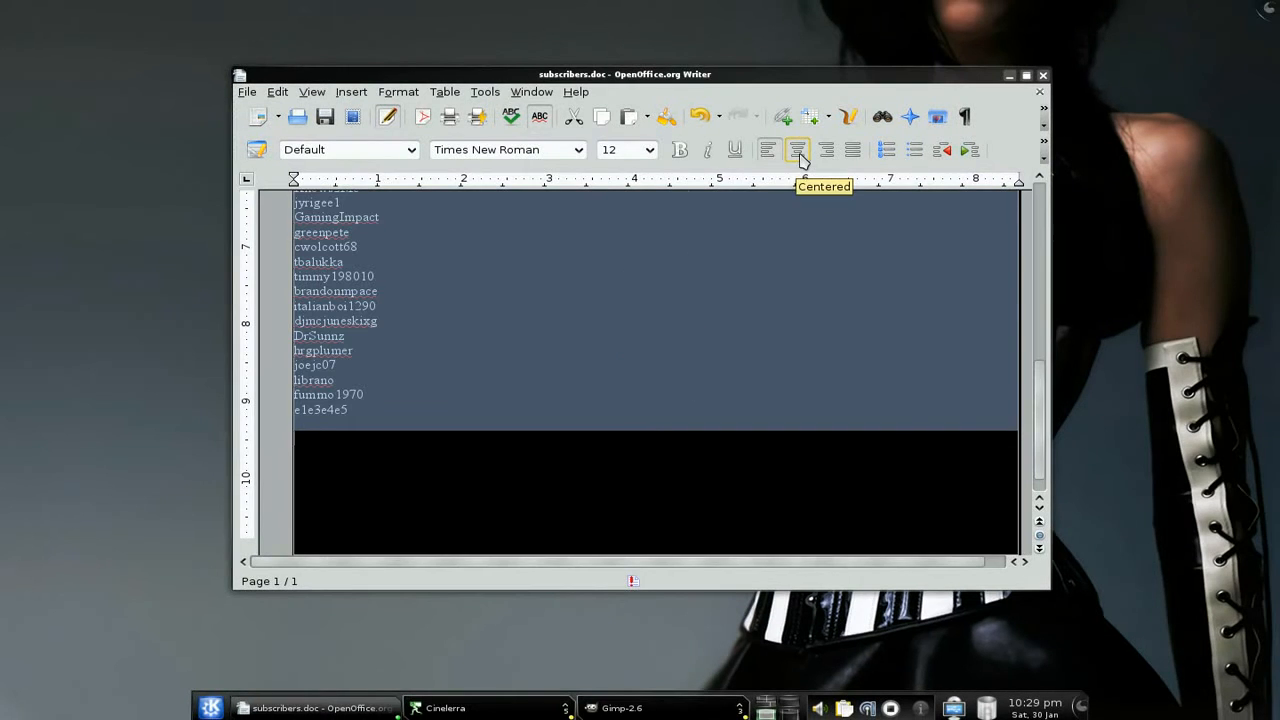
pyautogui.click(798, 148)
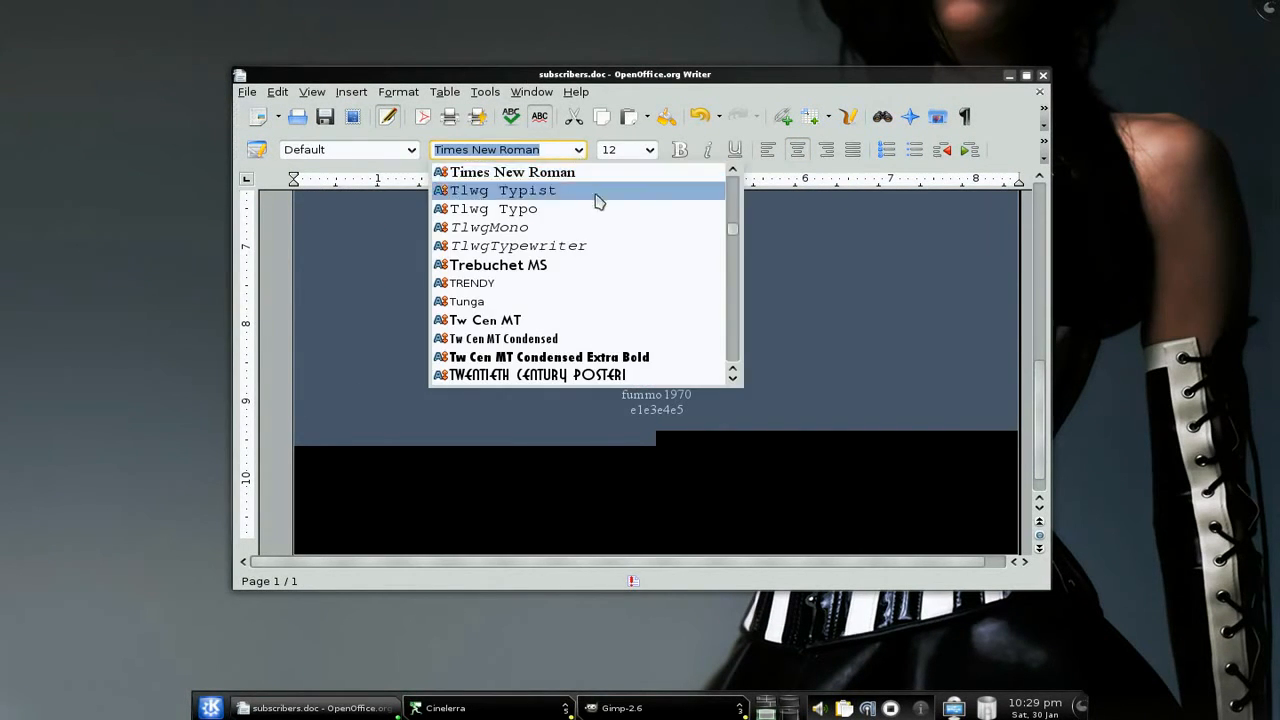
pyautogui.click(504, 338)
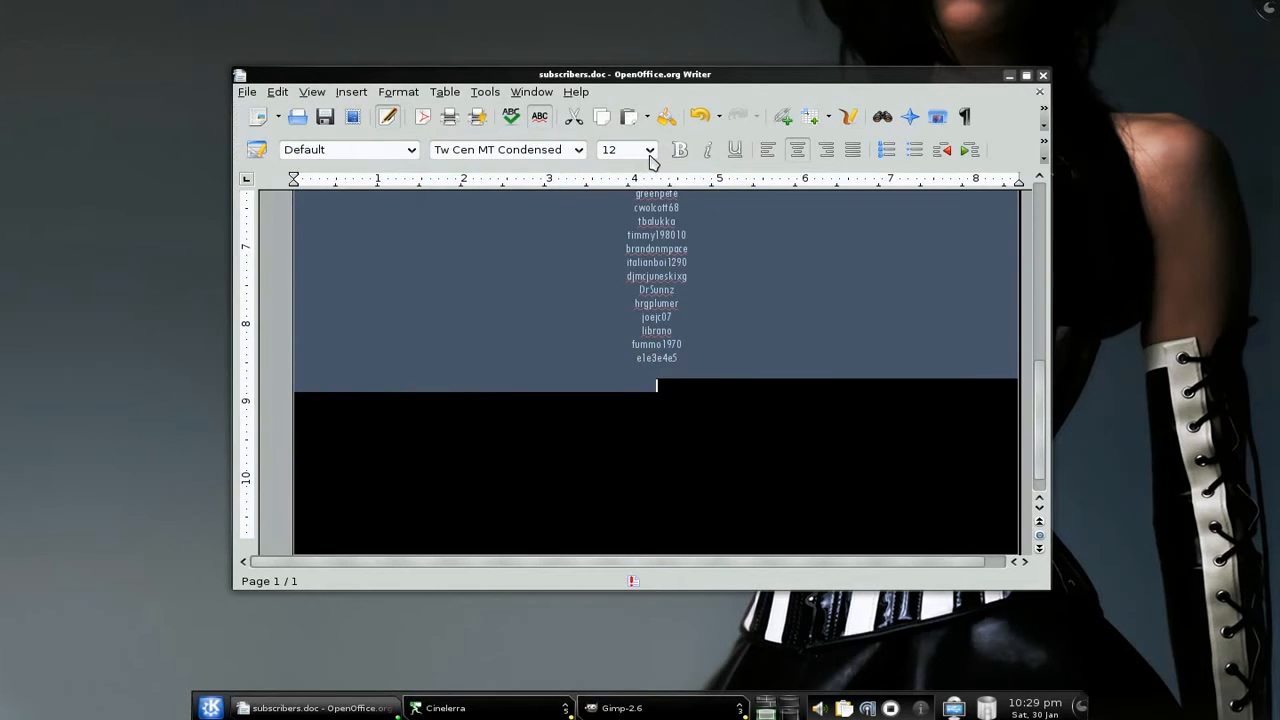
pyautogui.click(644, 148)
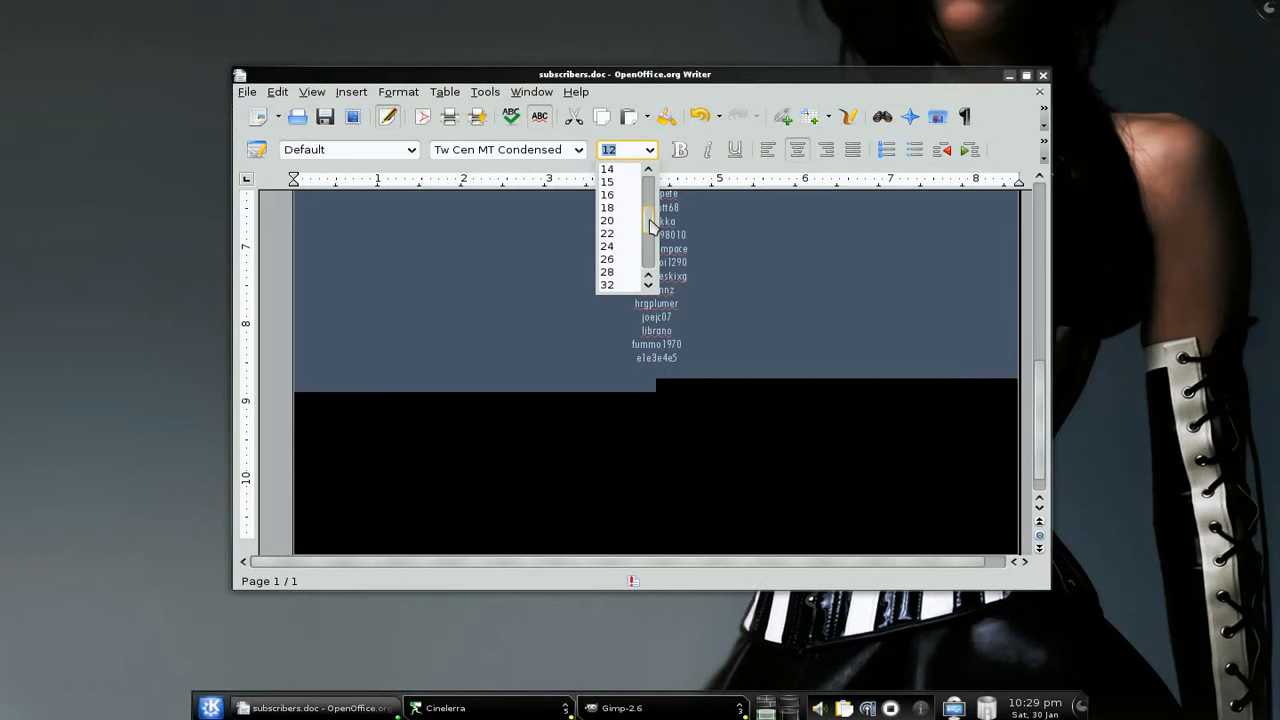
pyautogui.click(606, 246)
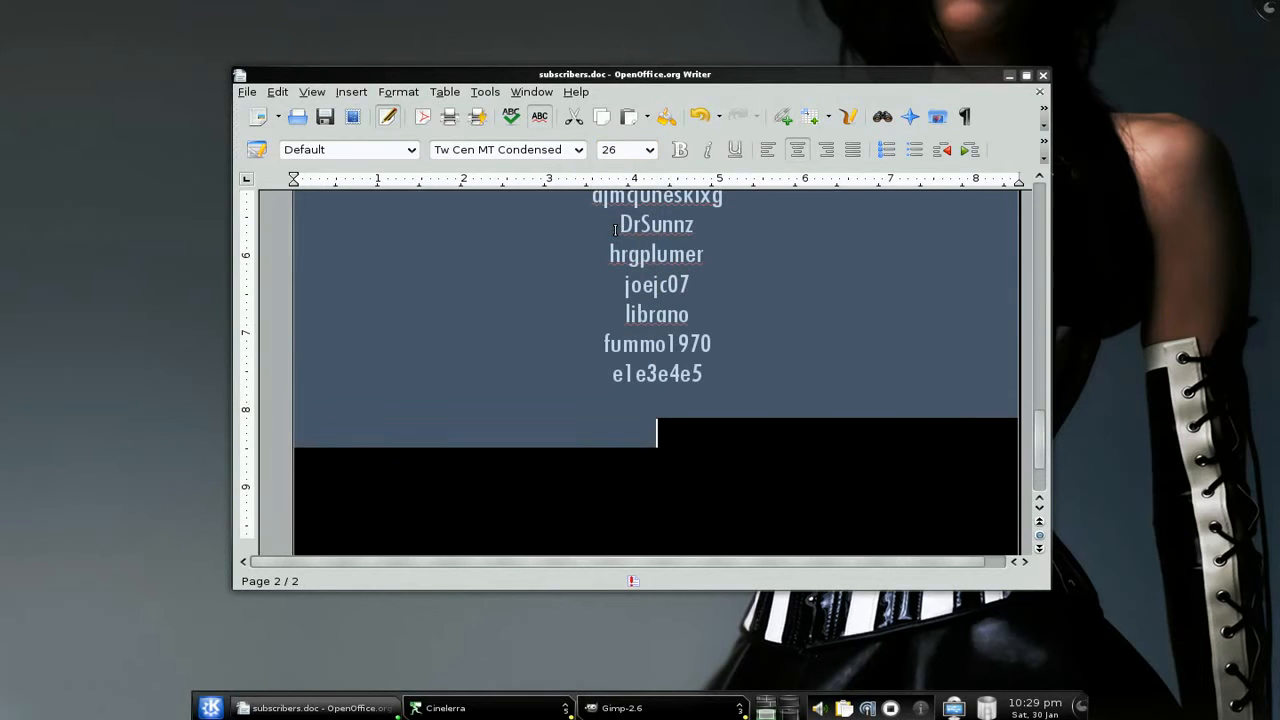
pyautogui.scroll(3)
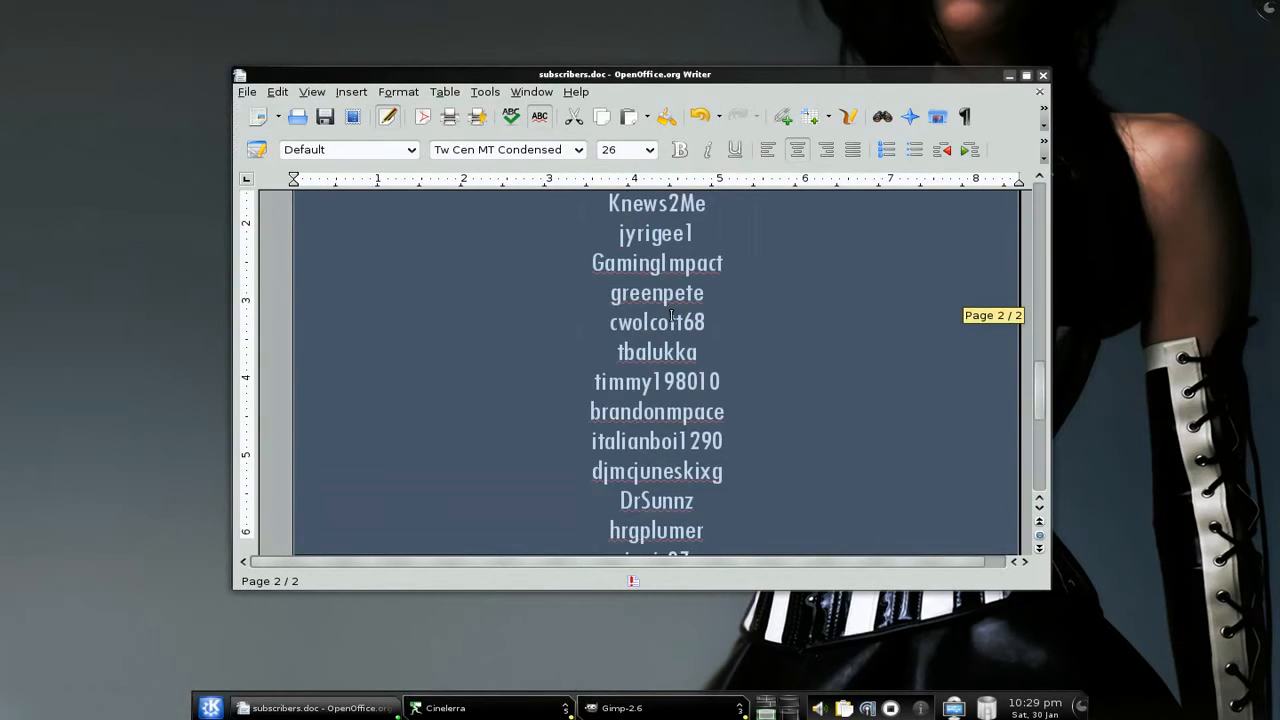
pyautogui.scroll(3)
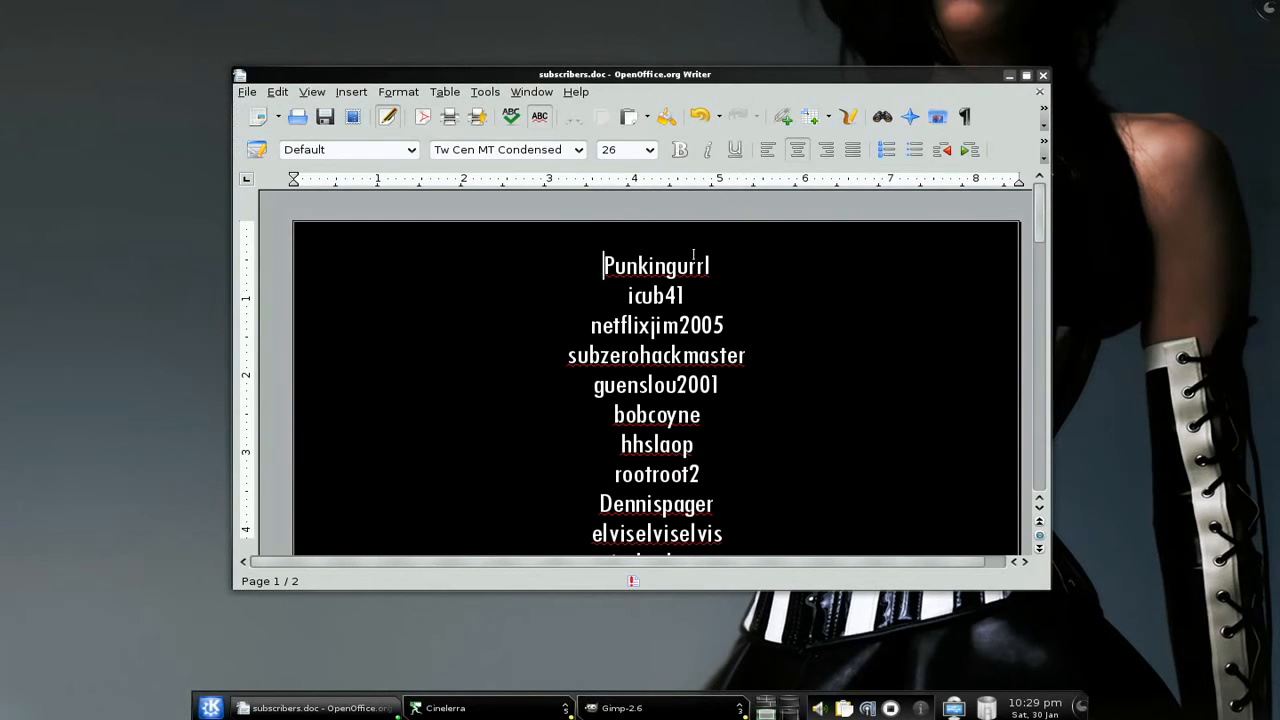
# - Add the heading 'Special thanks to my subscribers...' at the top of the list
pyautogui.write('Spe')
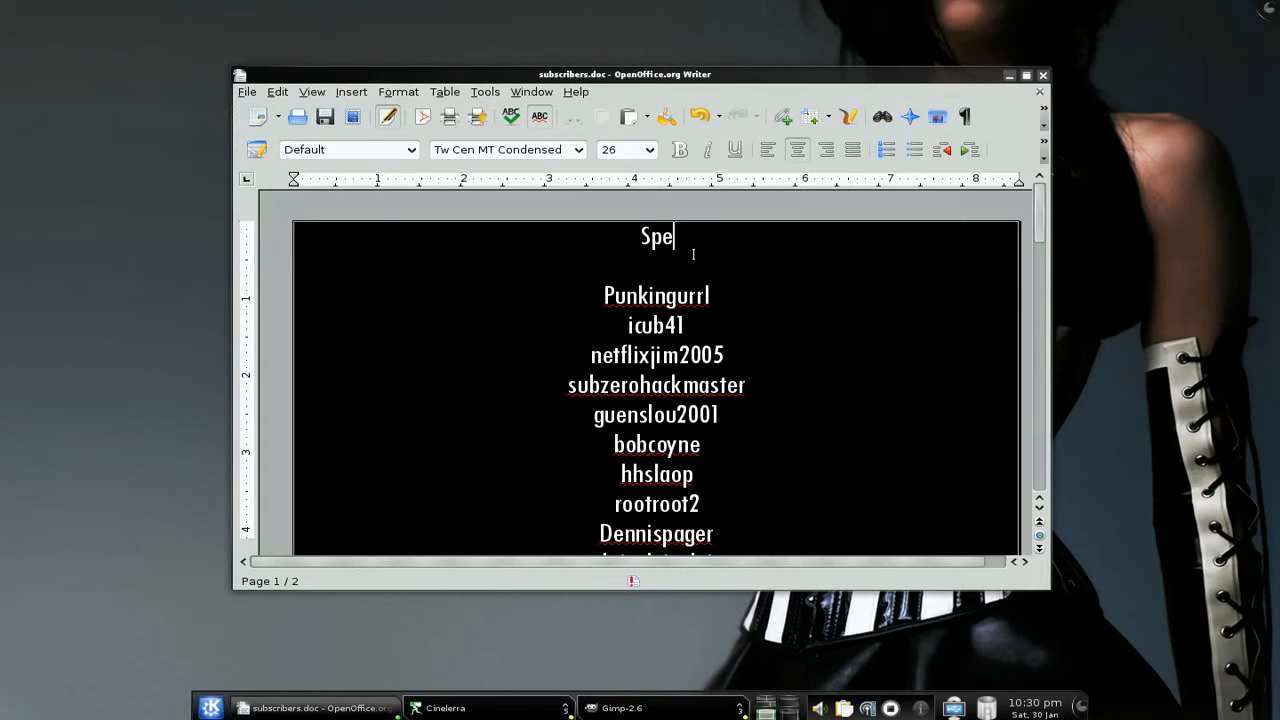
pyautogui.write('cial thanks to')
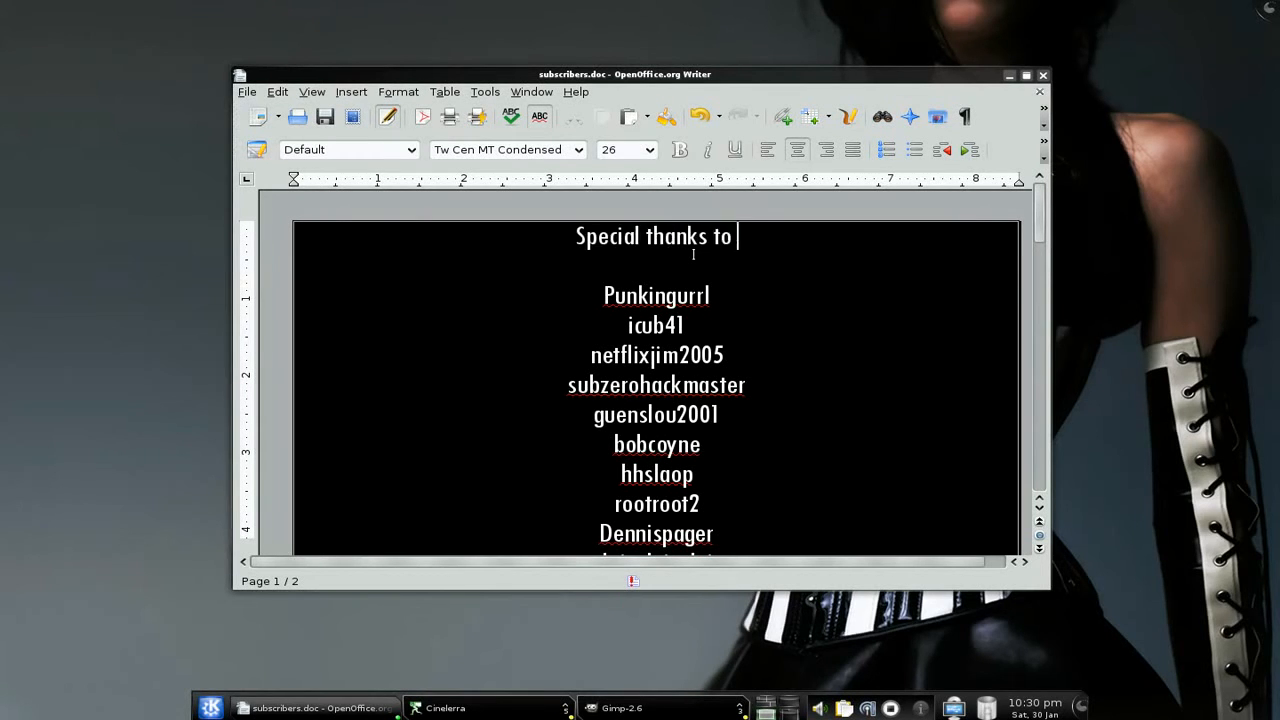
pyautogui.write('my subscriber')
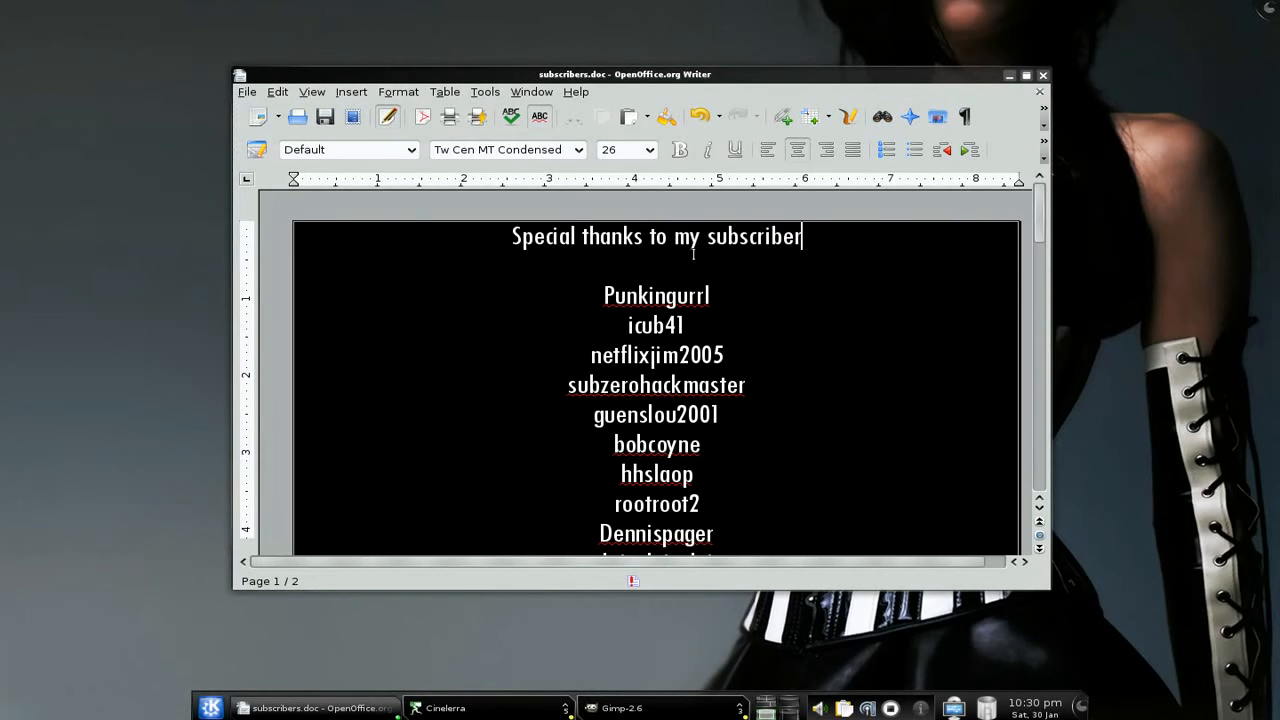
pyautogui.write('s...')
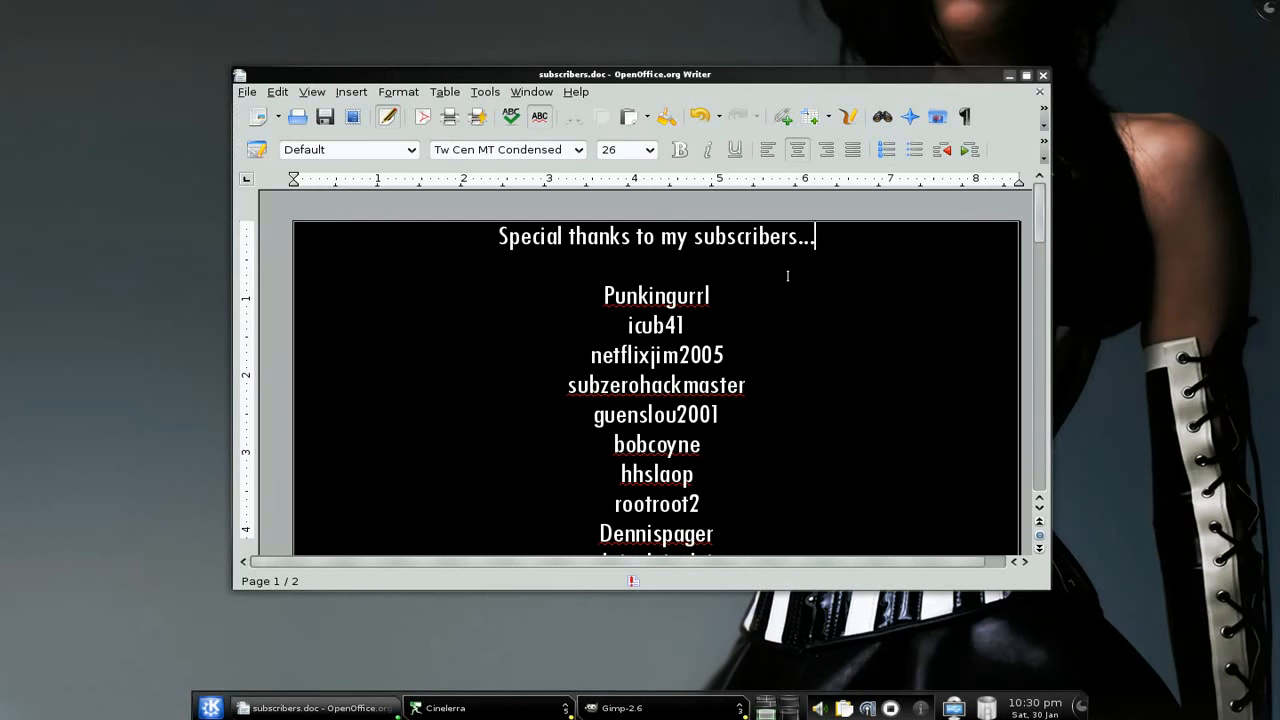
# - Add the closing line 'Thanks for watching!' below the last subscriber name
pyautogui.scroll(-3)
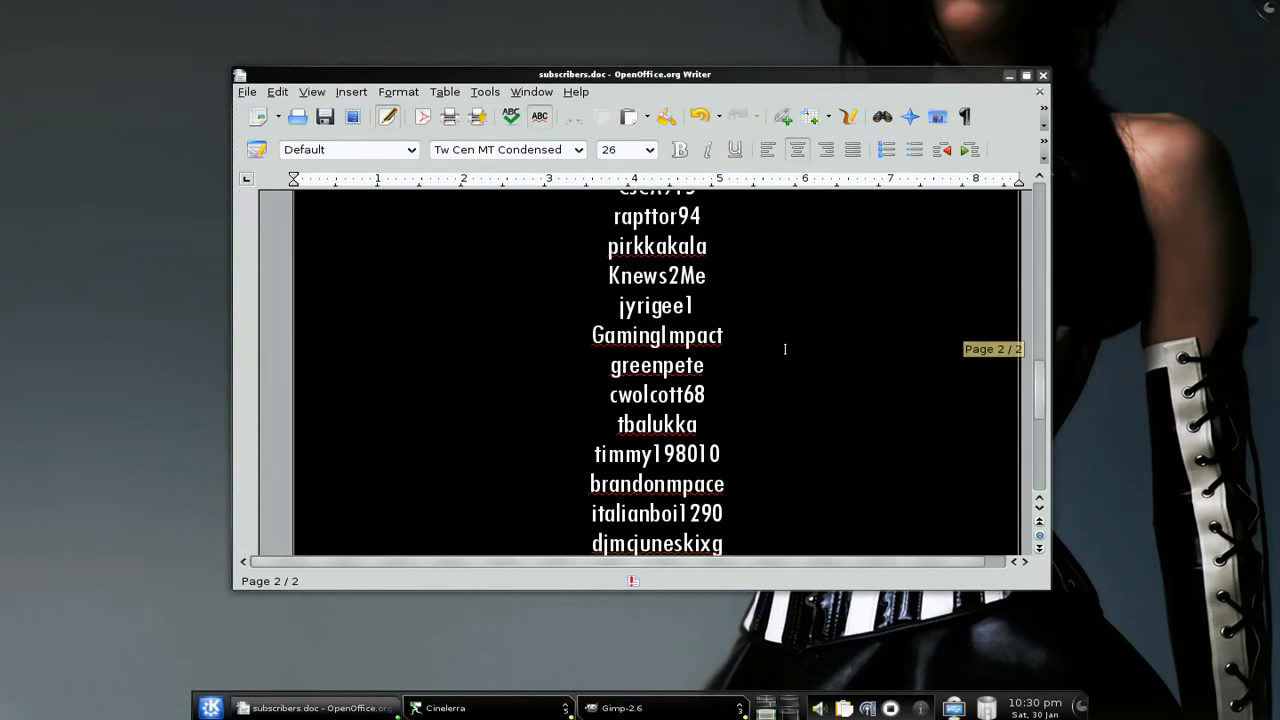
pyautogui.scroll(-3)
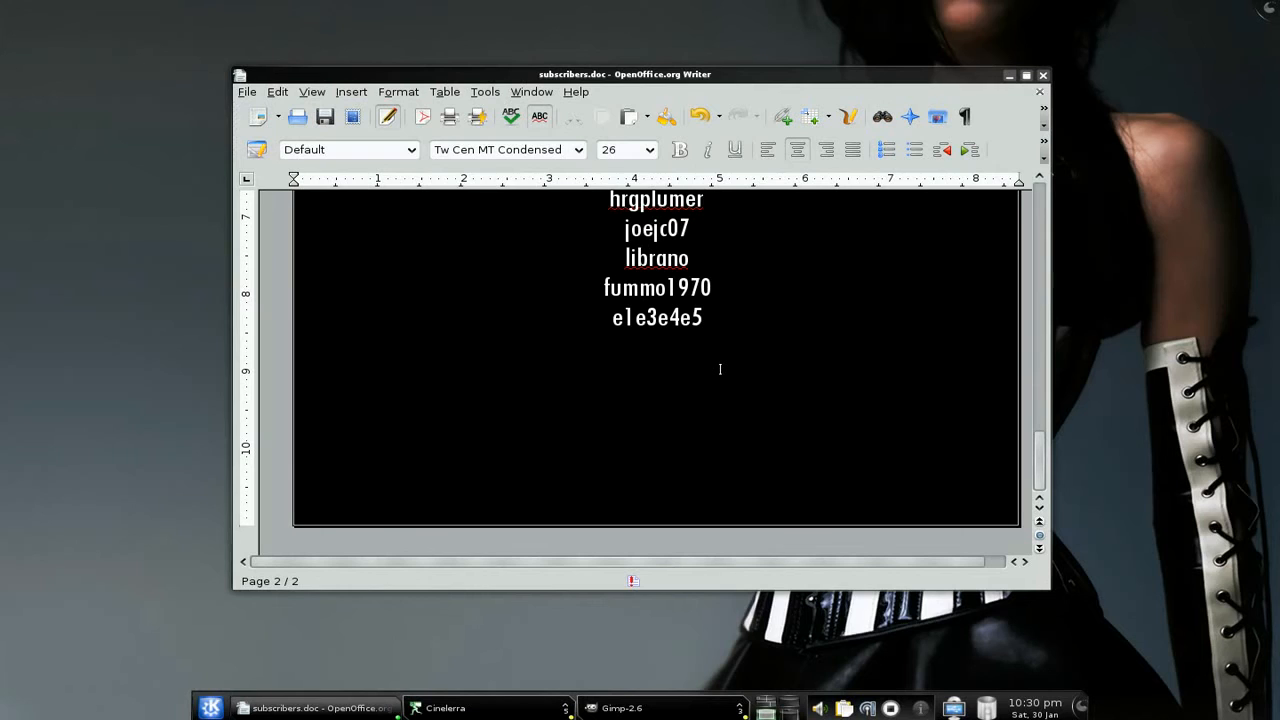
pyautogui.click(656, 378)
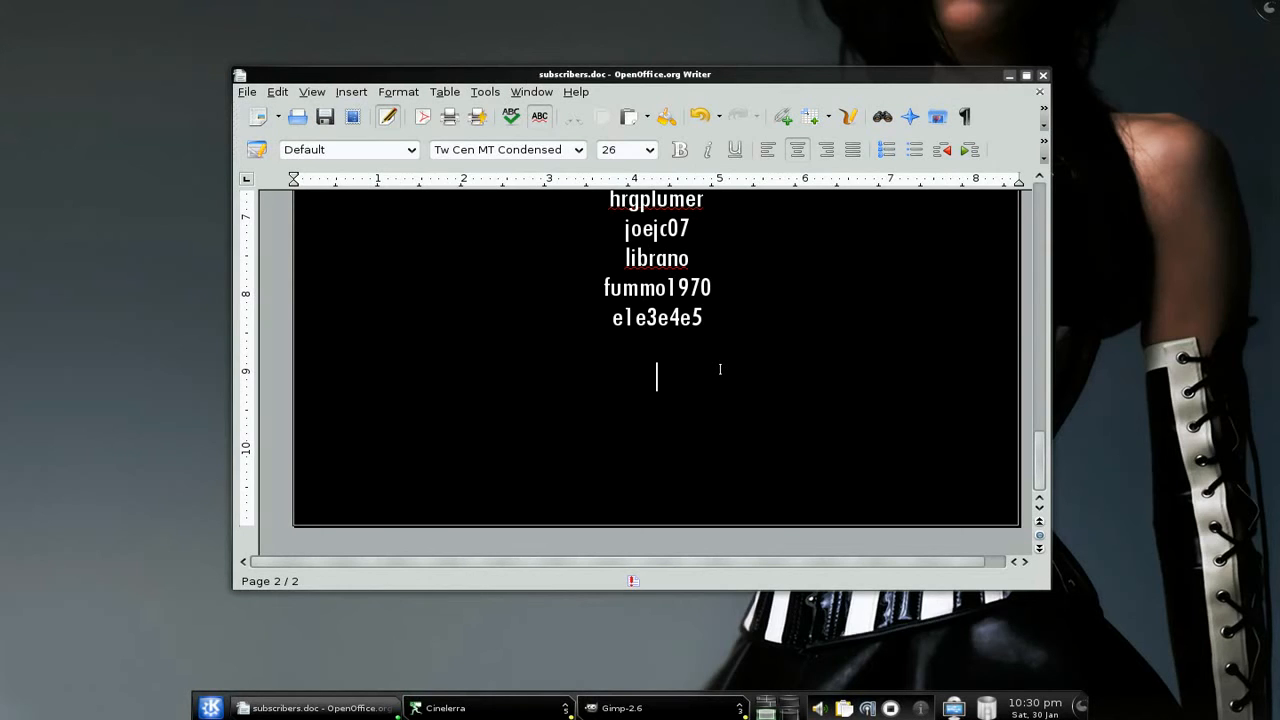
pyautogui.write('Thanks for watch')
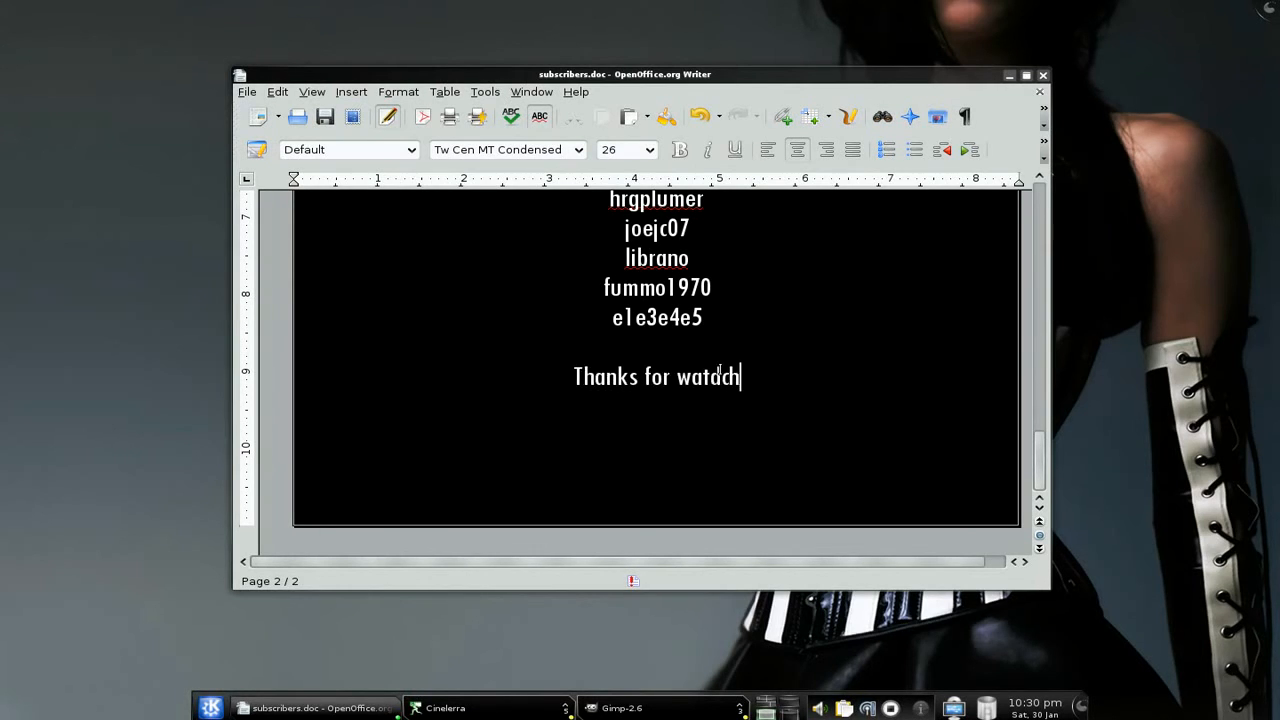
pyautogui.write('ing!')
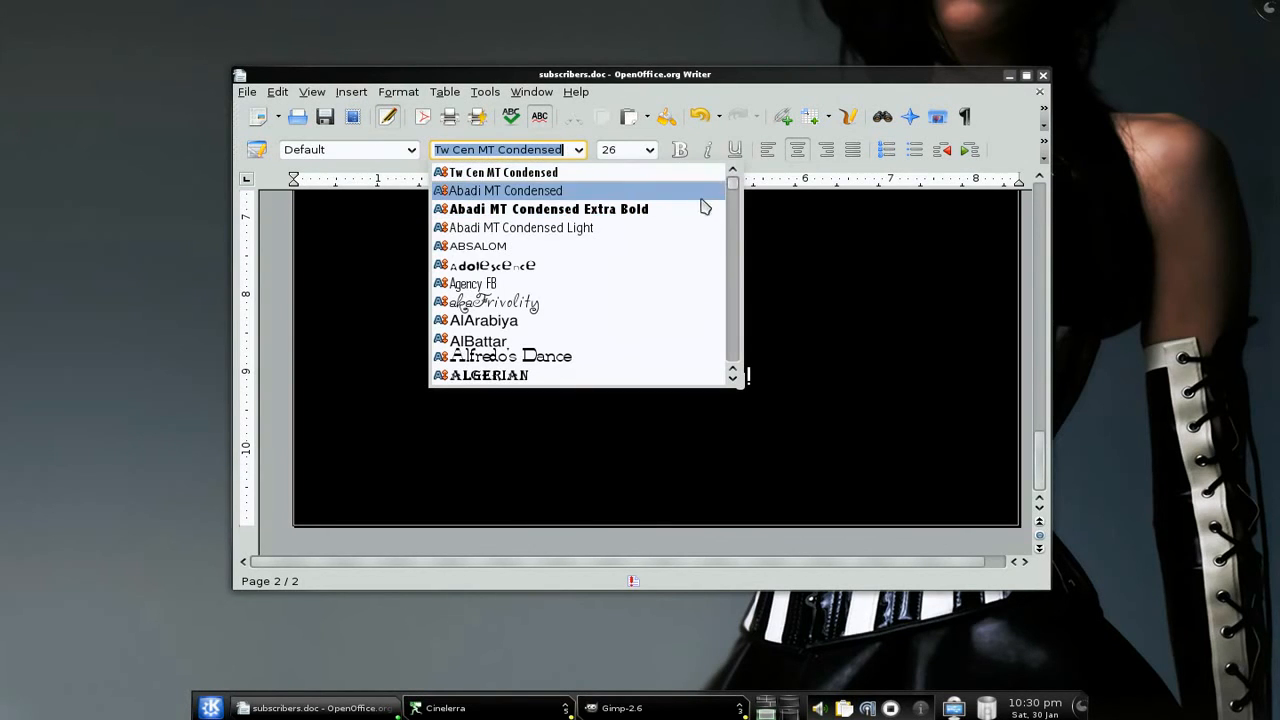
# - Add the credit line 'A Hi Penguin Production' in 12-pt Arial beneath the closing thanks
pyautogui.scroll(-3)
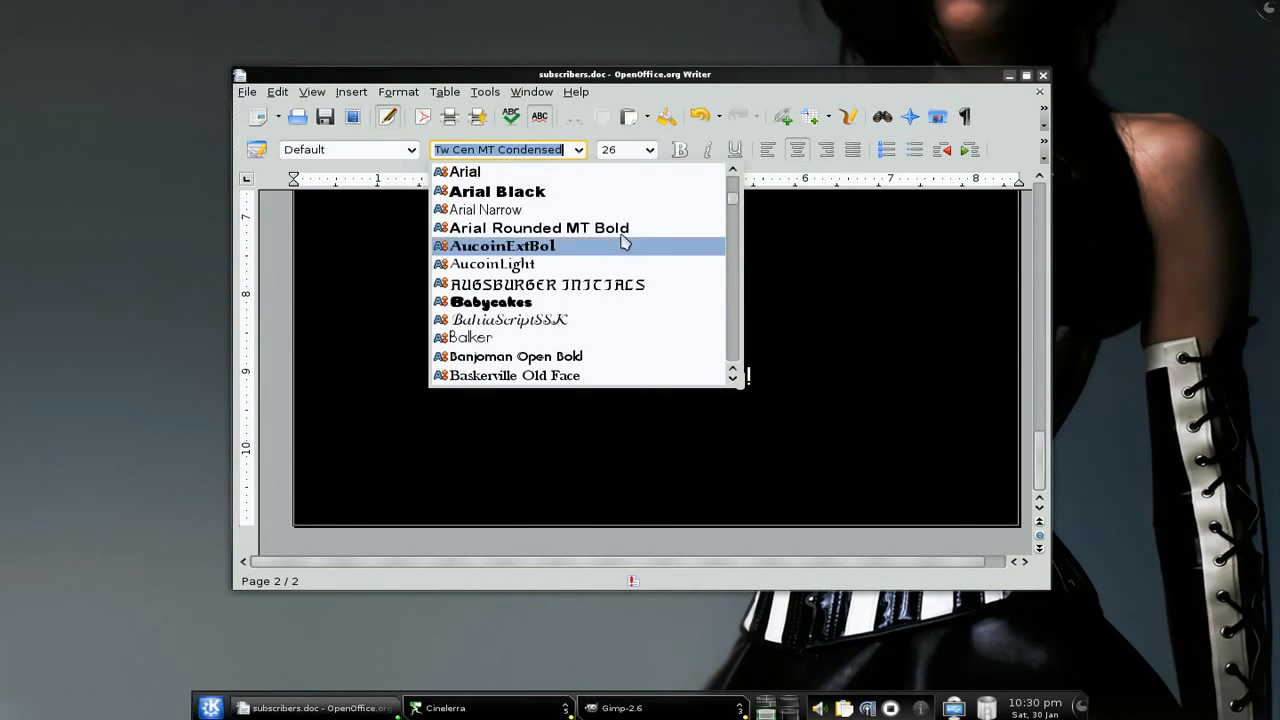
pyautogui.click(464, 172)
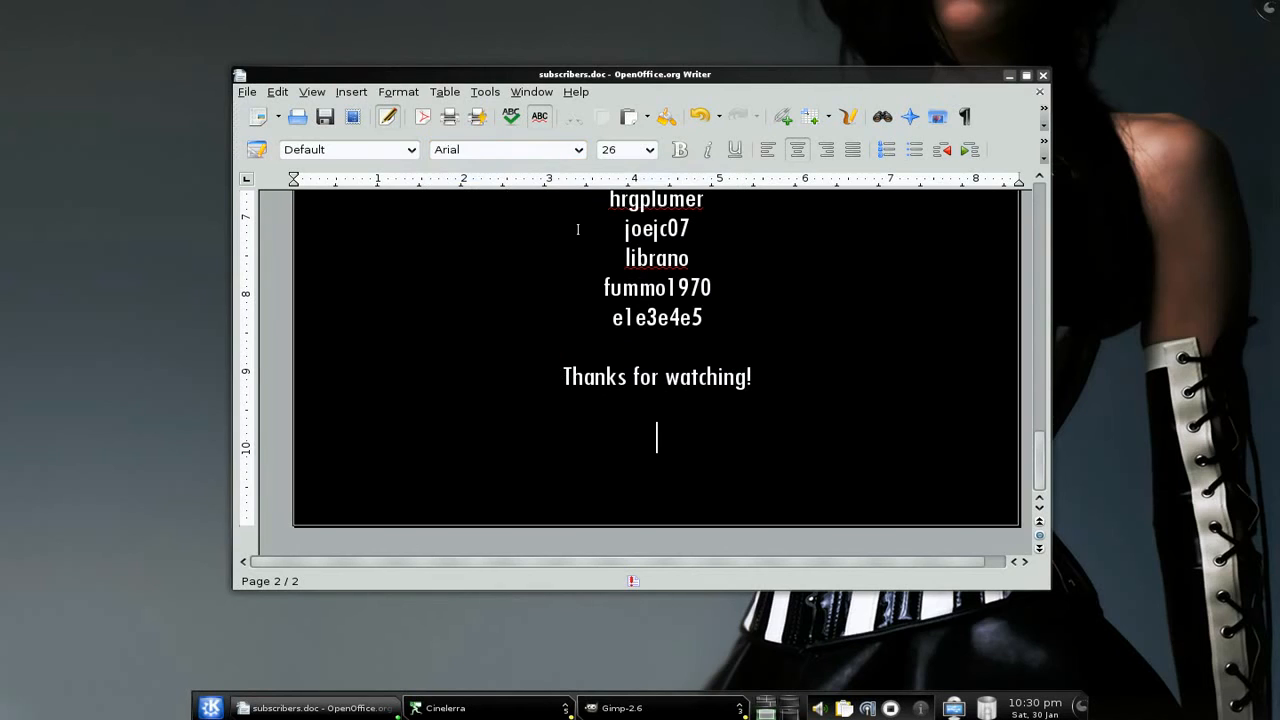
pyautogui.click(648, 148)
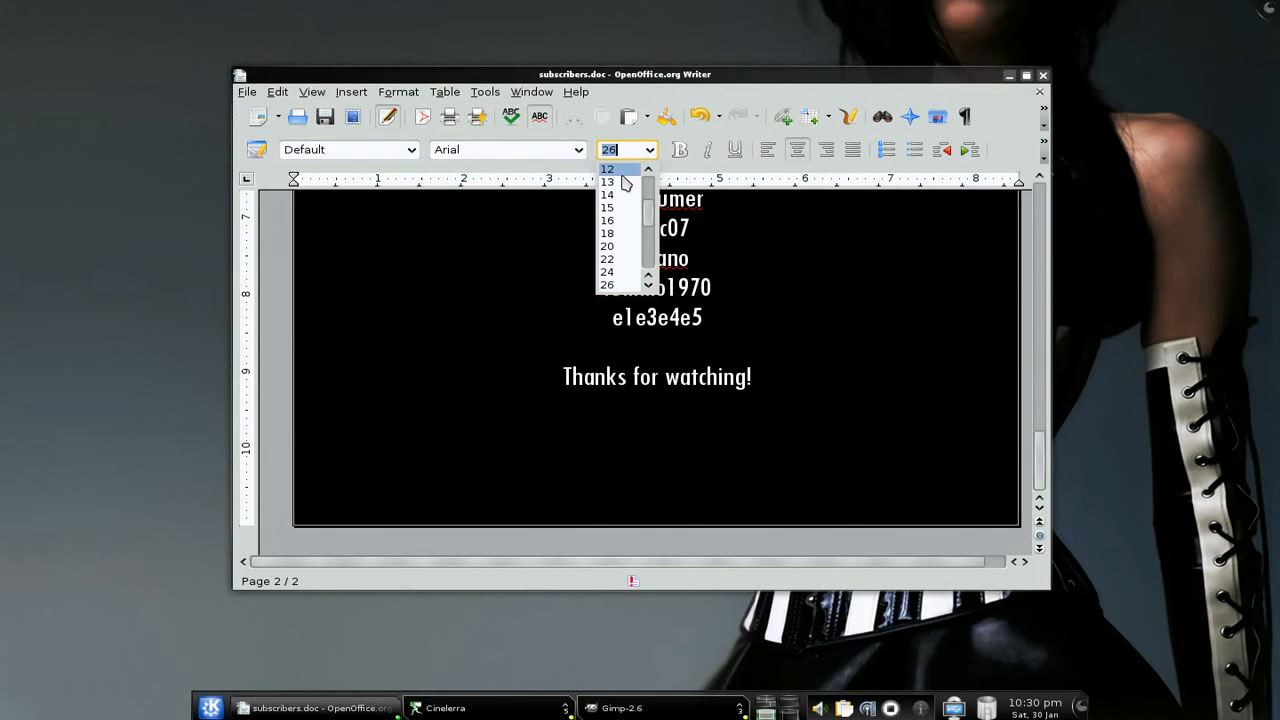
pyautogui.click(608, 168)
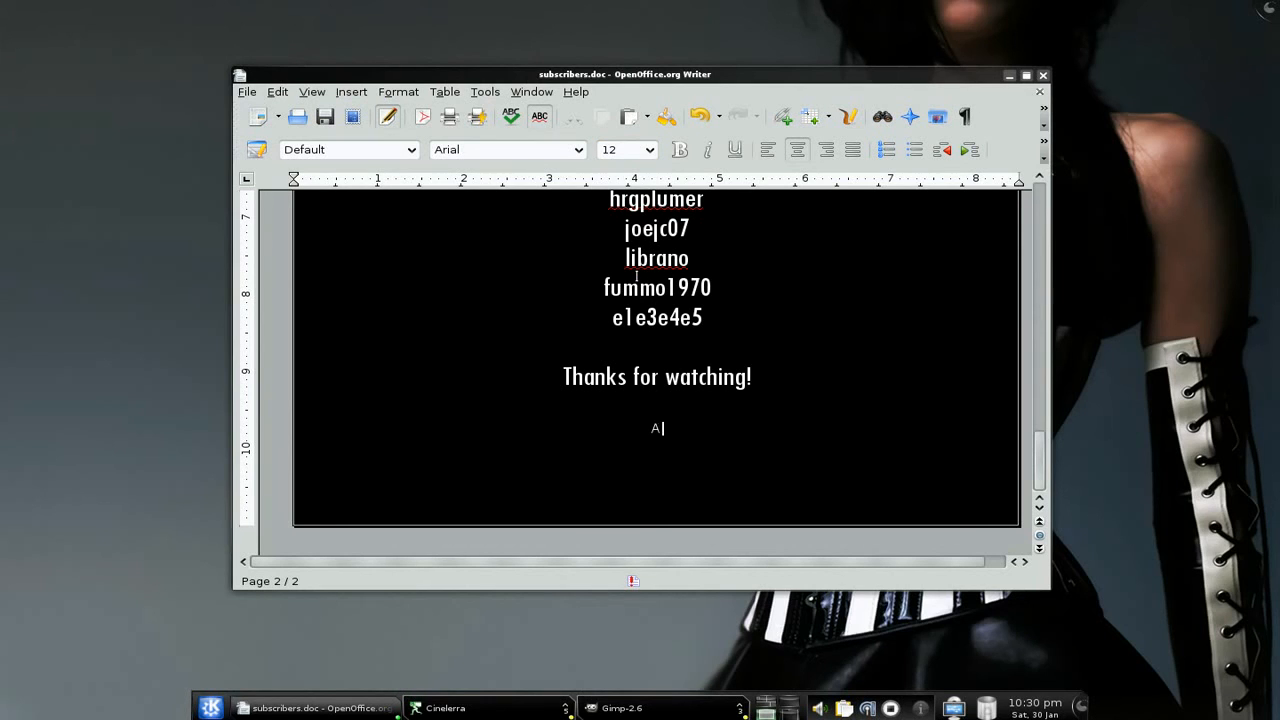
pyautogui.write('Hi Penguin P')
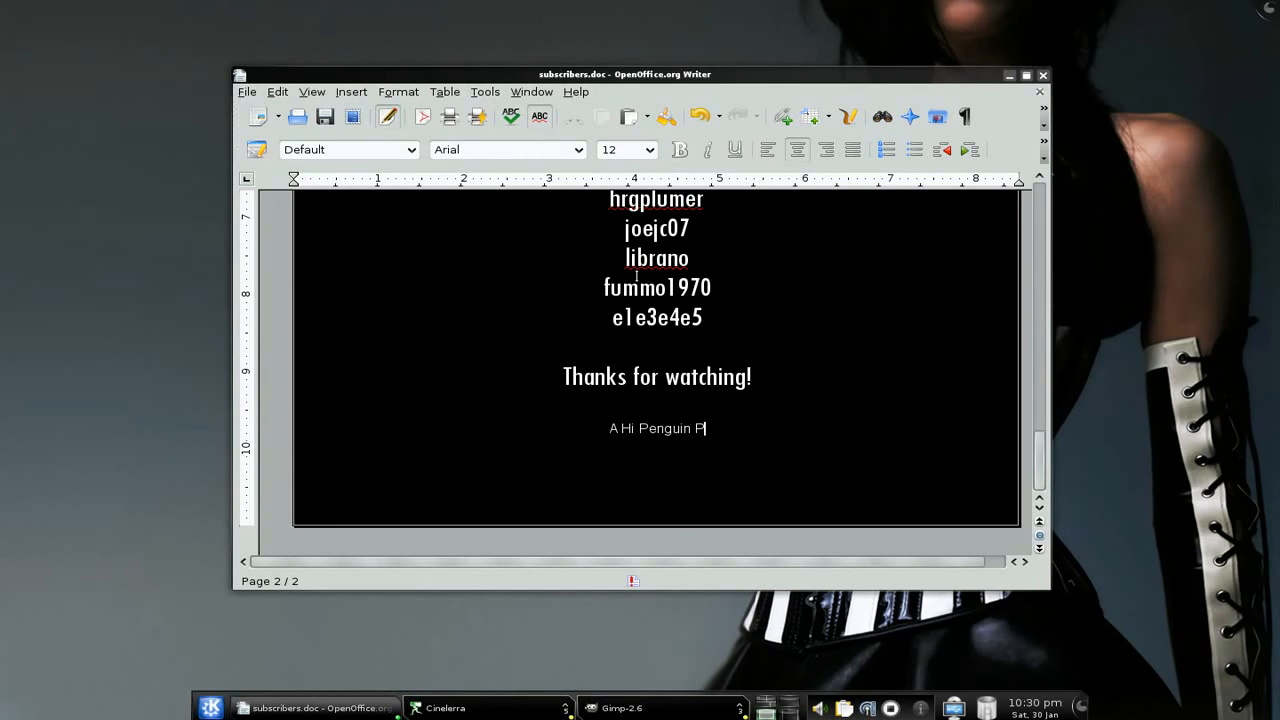
pyautogui.write('roduction')
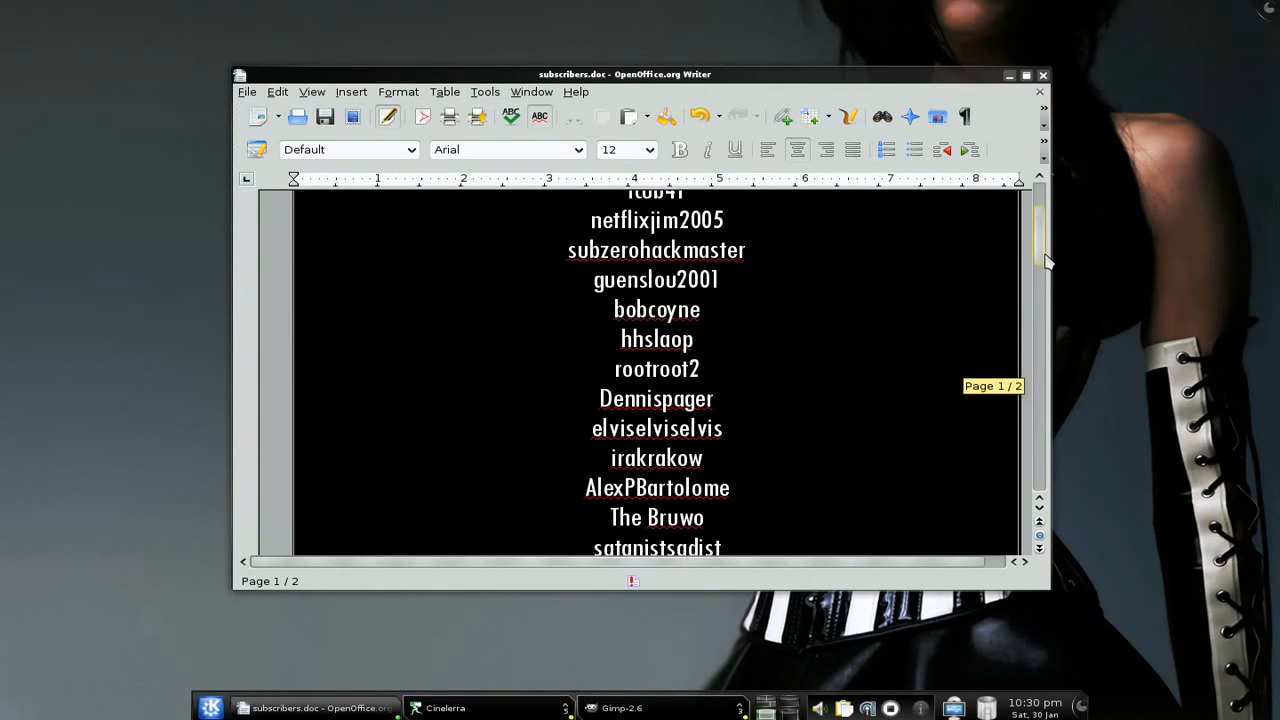
# - Export the credits as subscribers.pdf and close the document discarding changes
pyautogui.scroll(3)
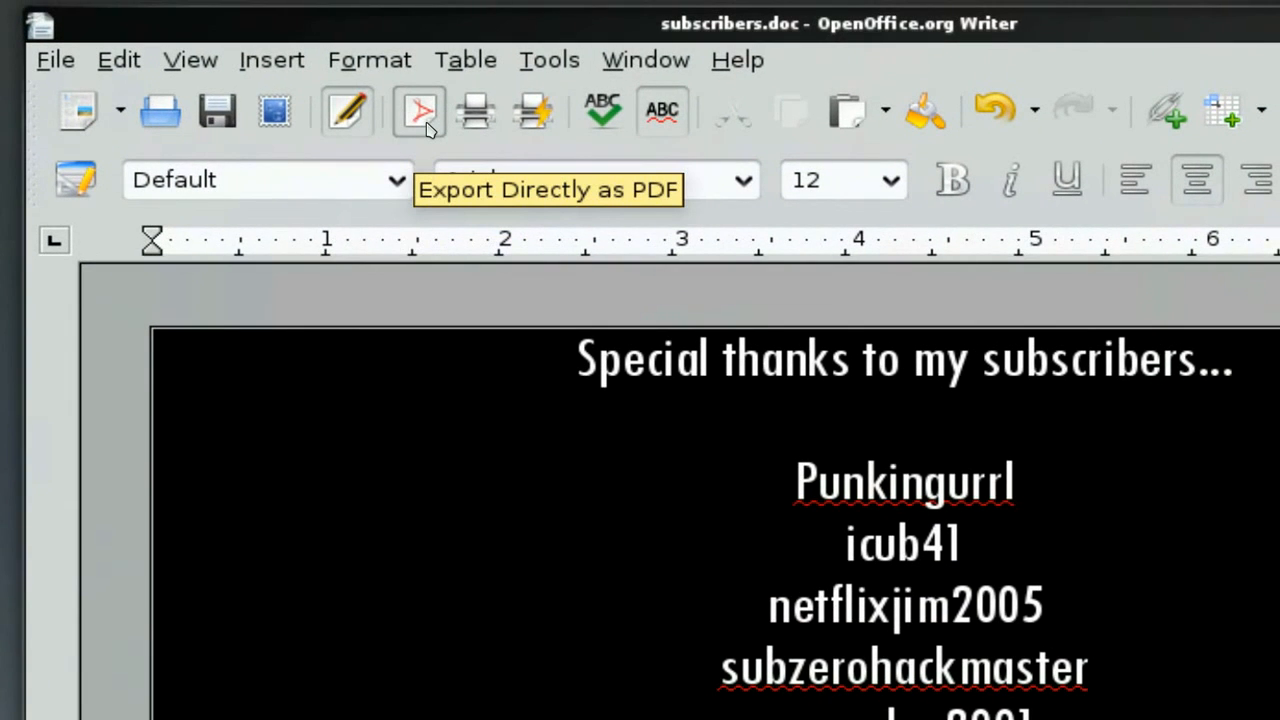
pyautogui.click(420, 110)
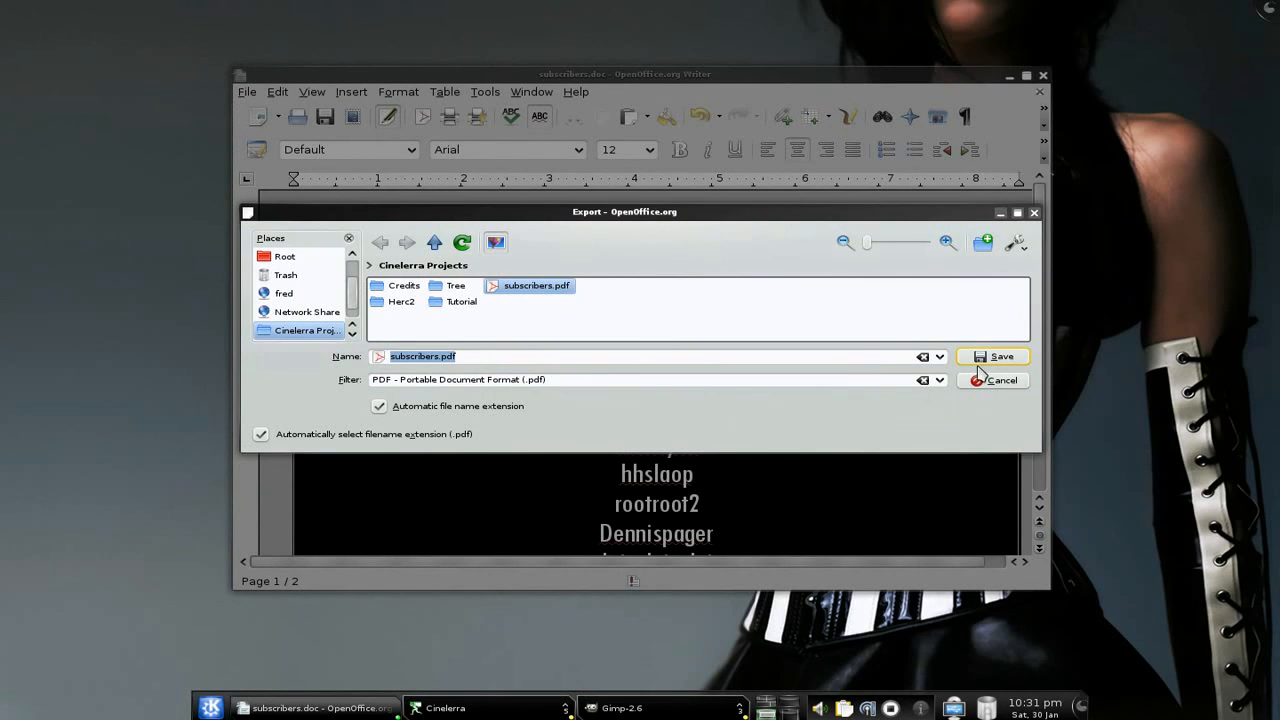
pyautogui.click(996, 356)
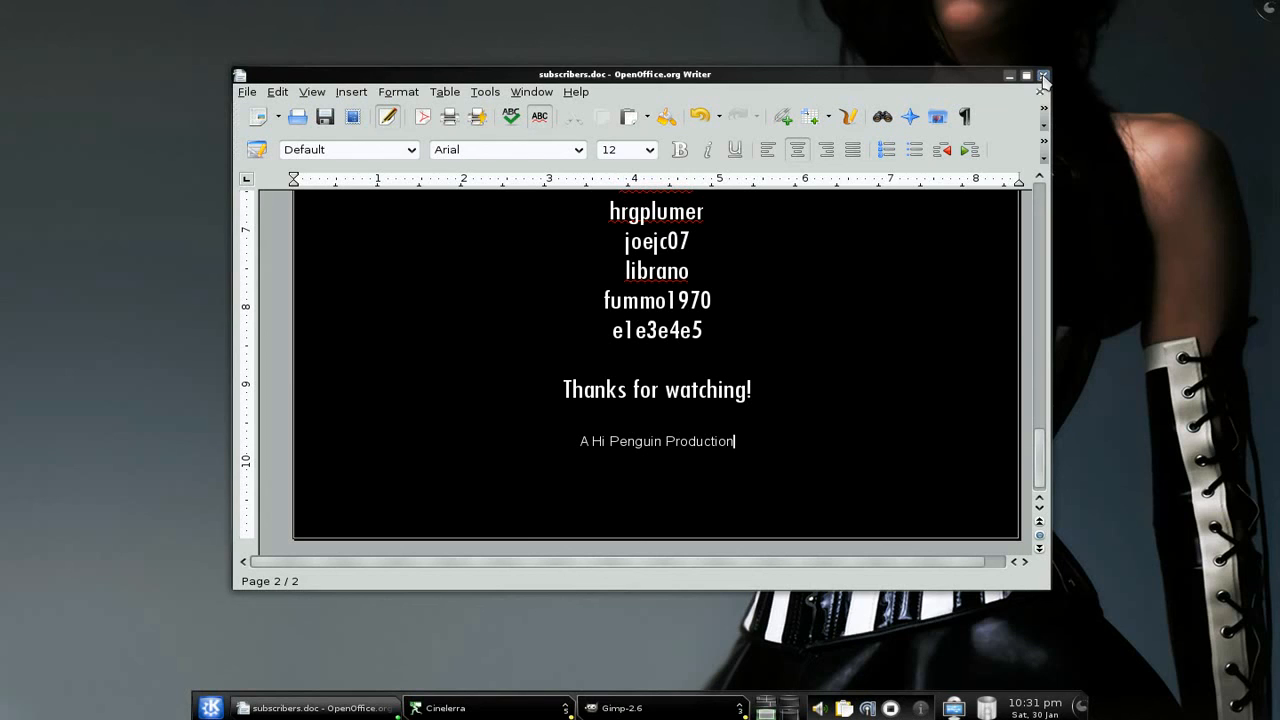
pyautogui.click(1044, 76)
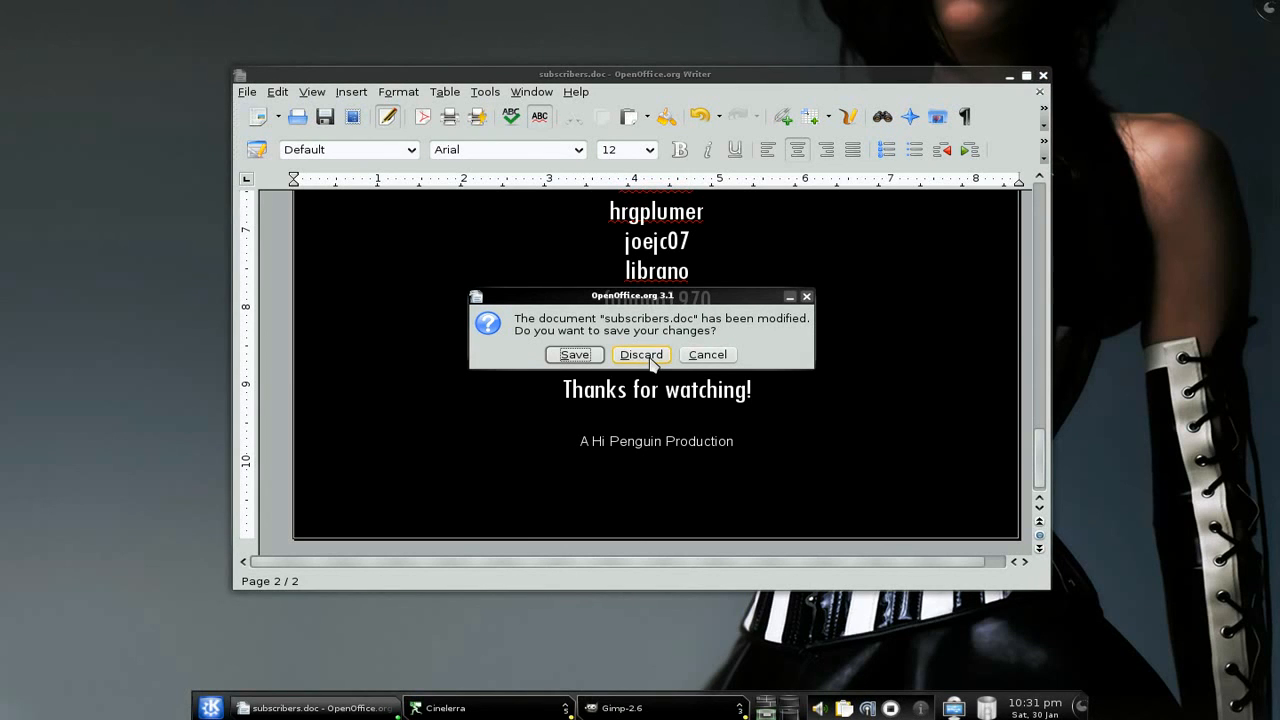
pyautogui.click(640, 354)
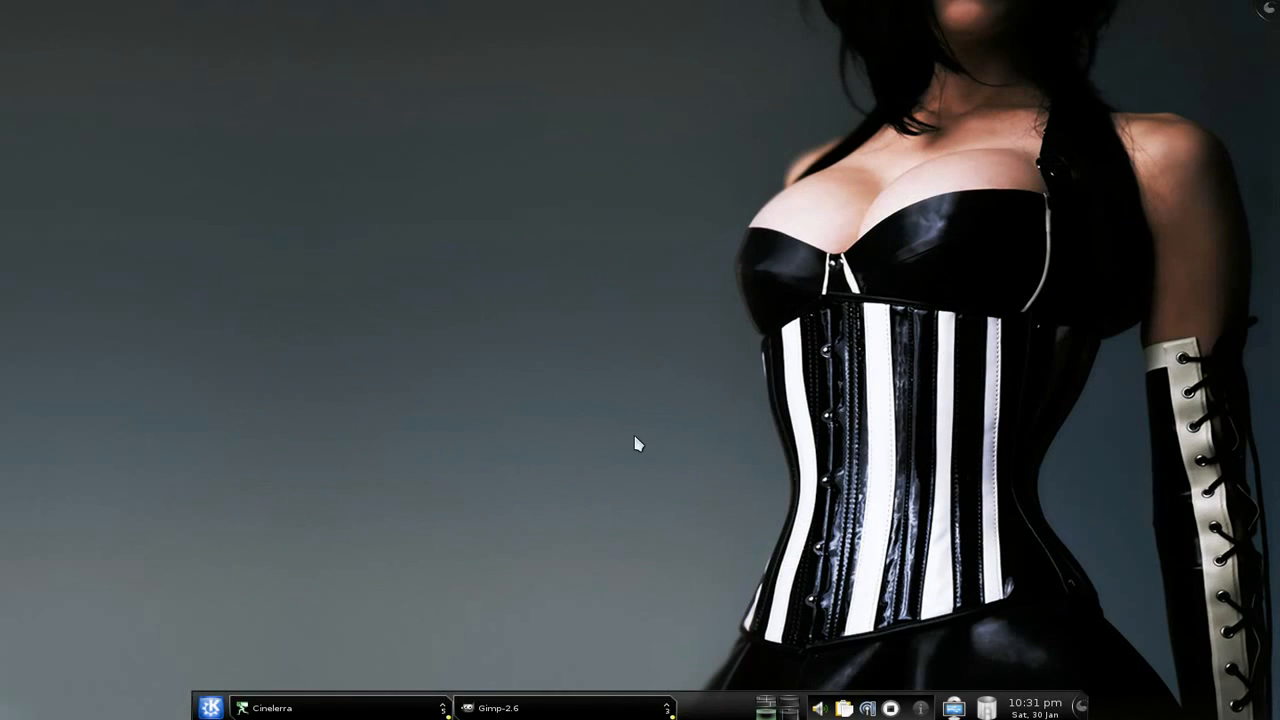